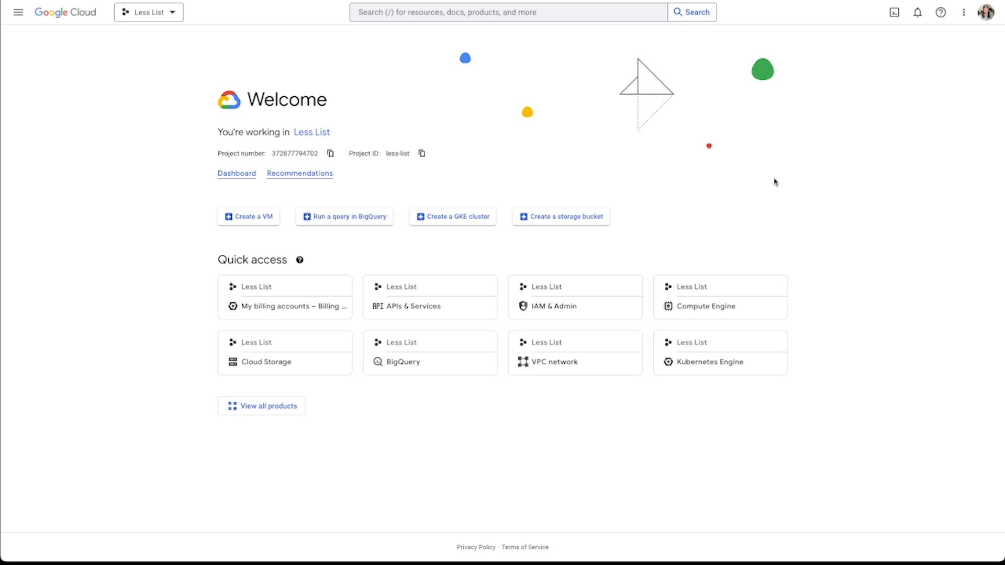
pyautogui.moveTo(703, 176)
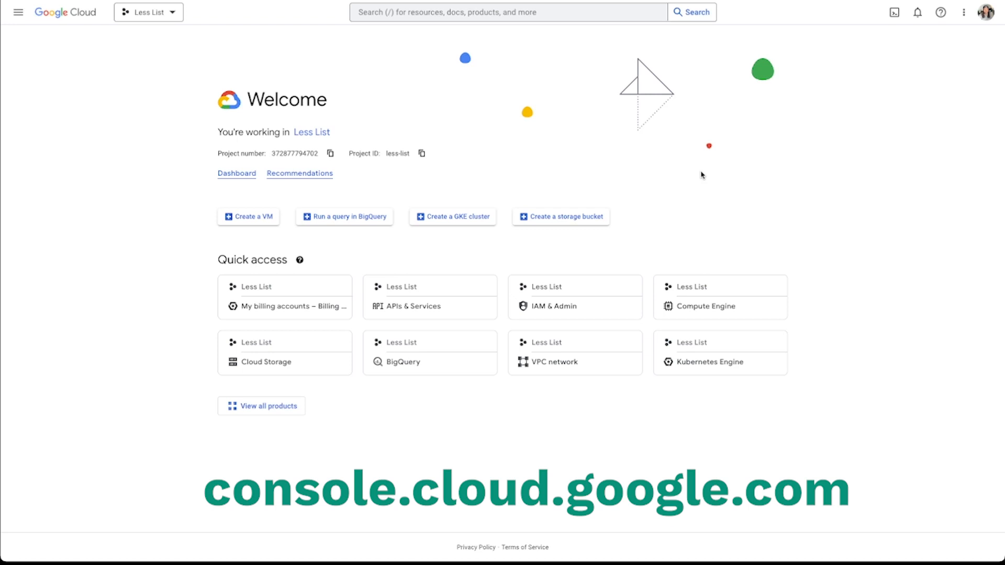
pyautogui.moveTo(698, 172)
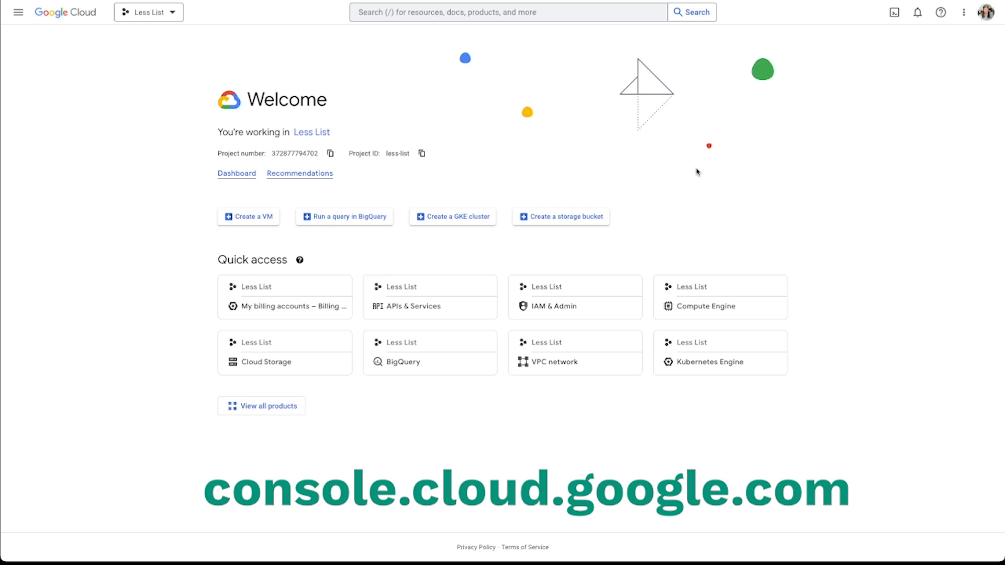
pyautogui.moveTo(632, 160)
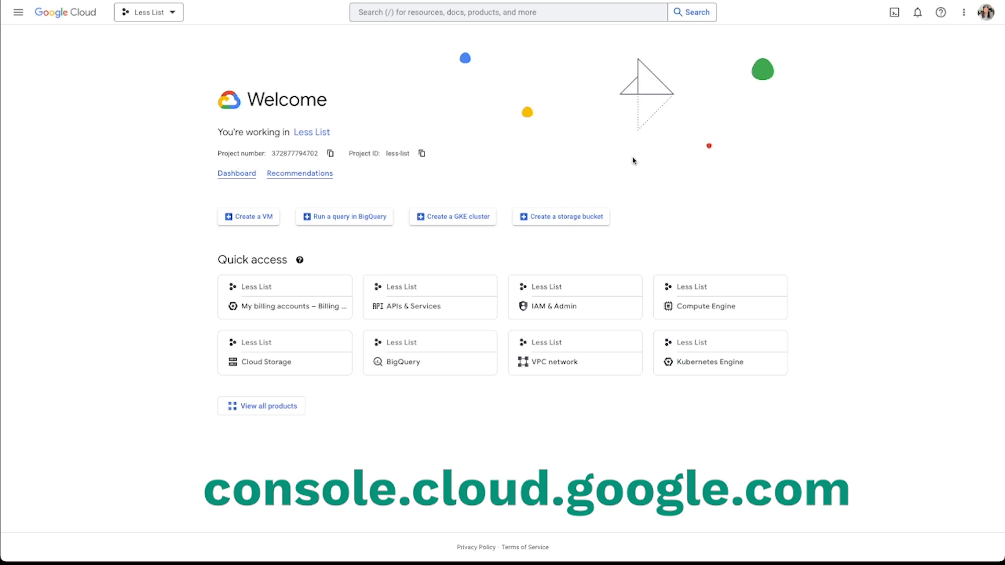
pyautogui.moveTo(537, 85)
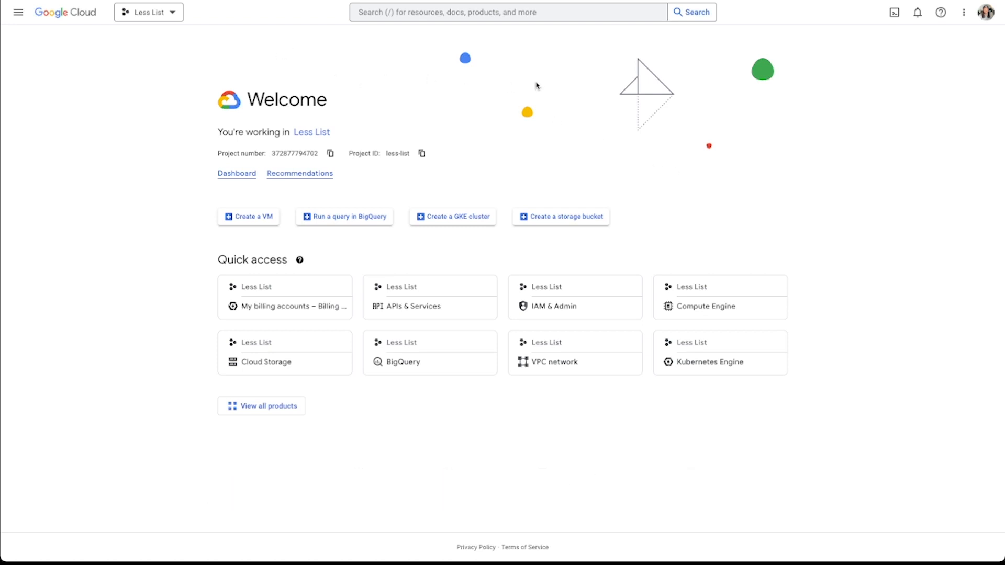
pyautogui.moveTo(532, 79)
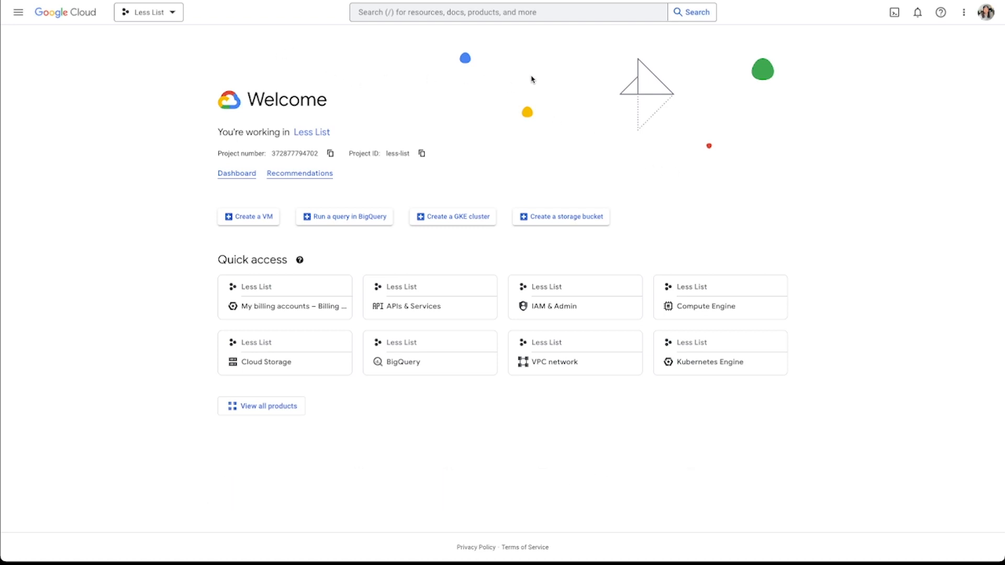
pyautogui.moveTo(528, 69)
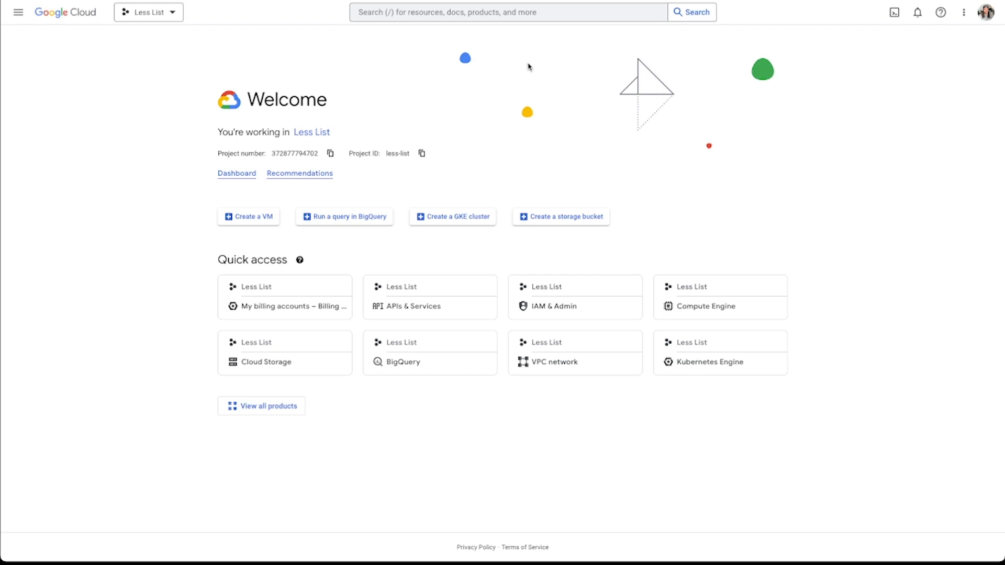
pyautogui.moveTo(527, 65)
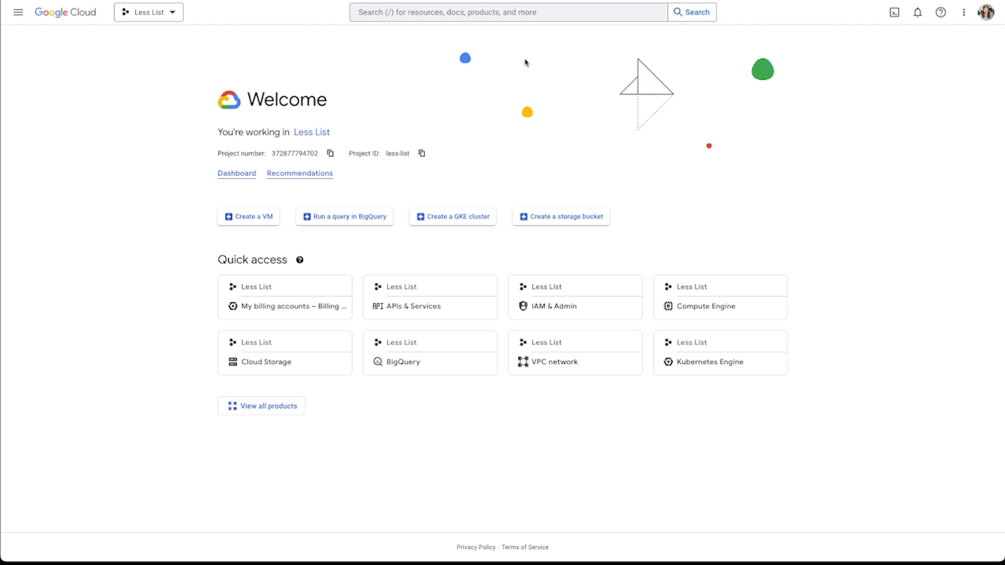
pyautogui.moveTo(574, 62)
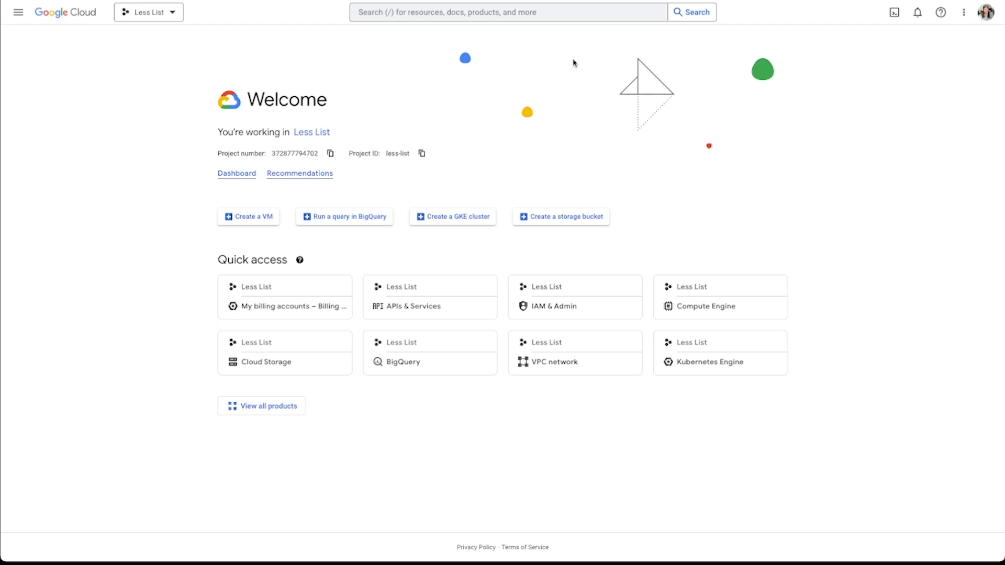
pyautogui.moveTo(533, 64)
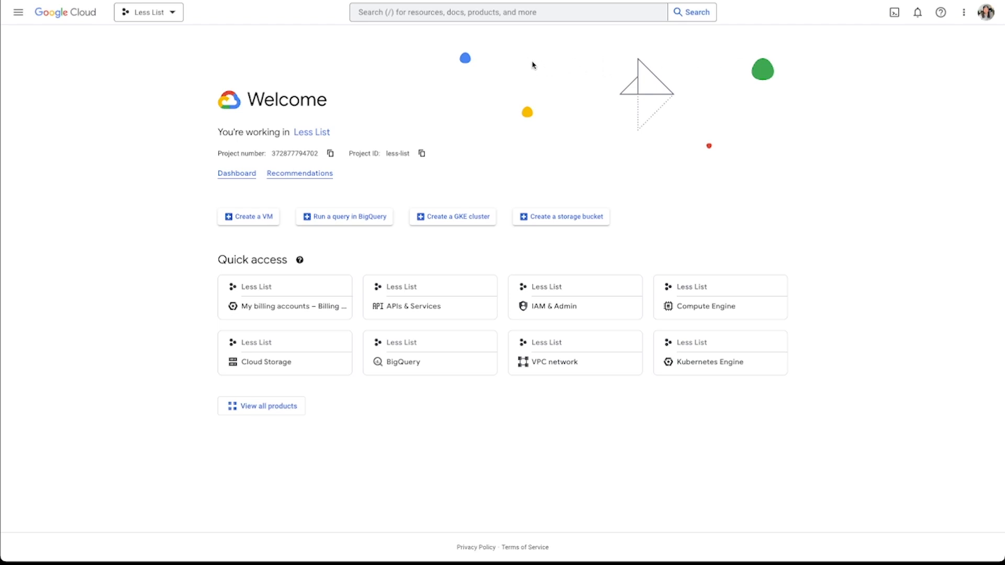
pyautogui.moveTo(90, 24)
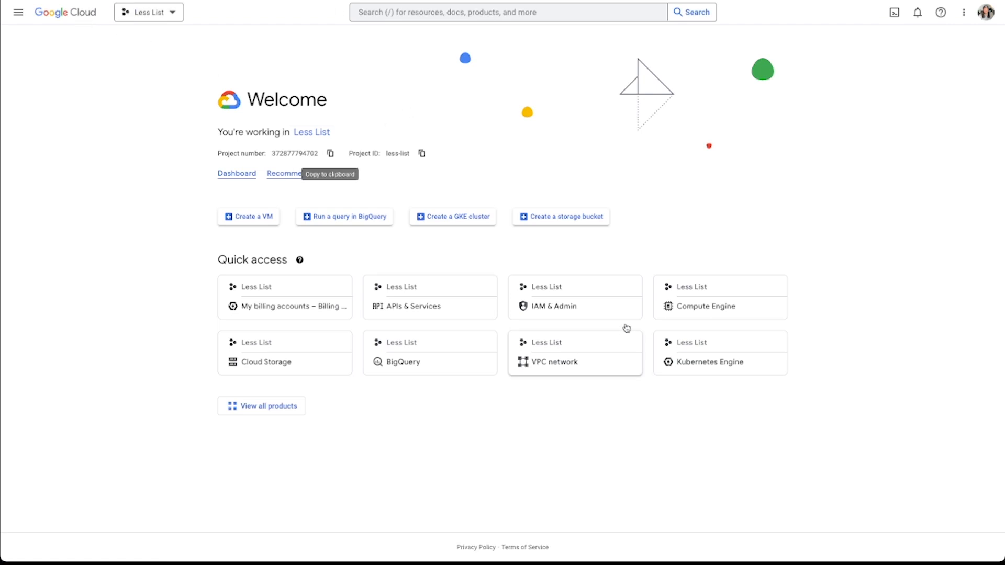
pyautogui.moveTo(105, 106)
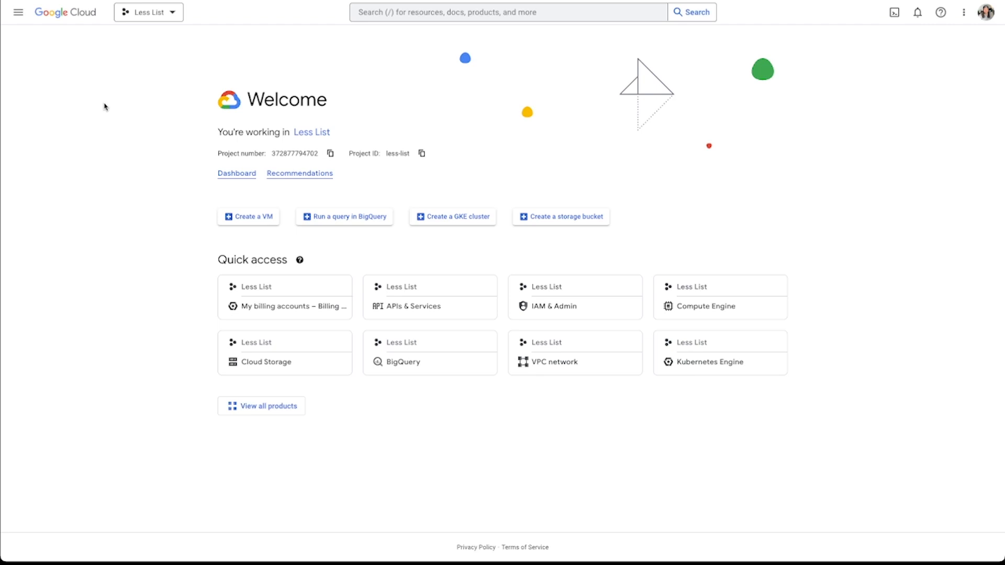
pyautogui.moveTo(483, 119)
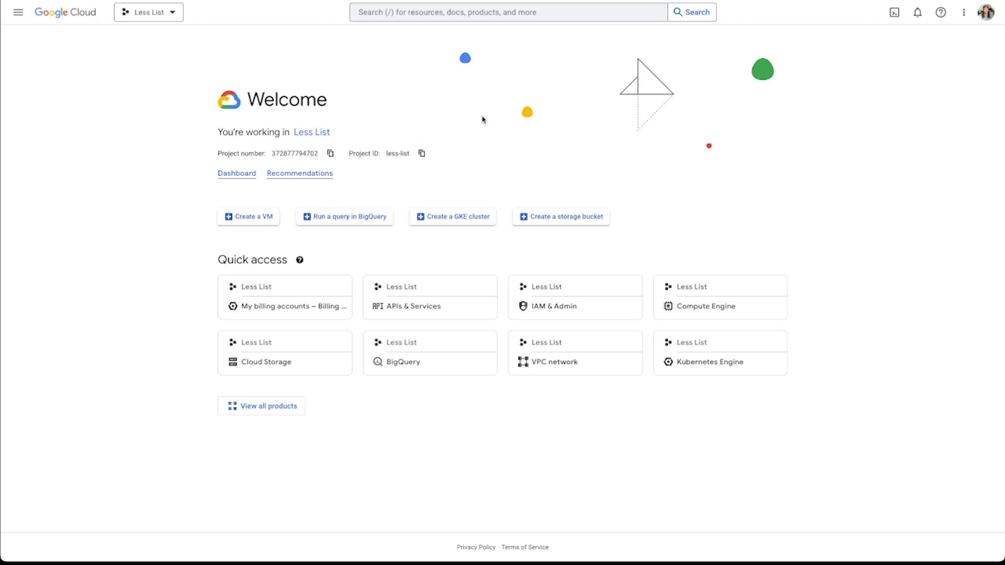
pyautogui.moveTo(335, 147)
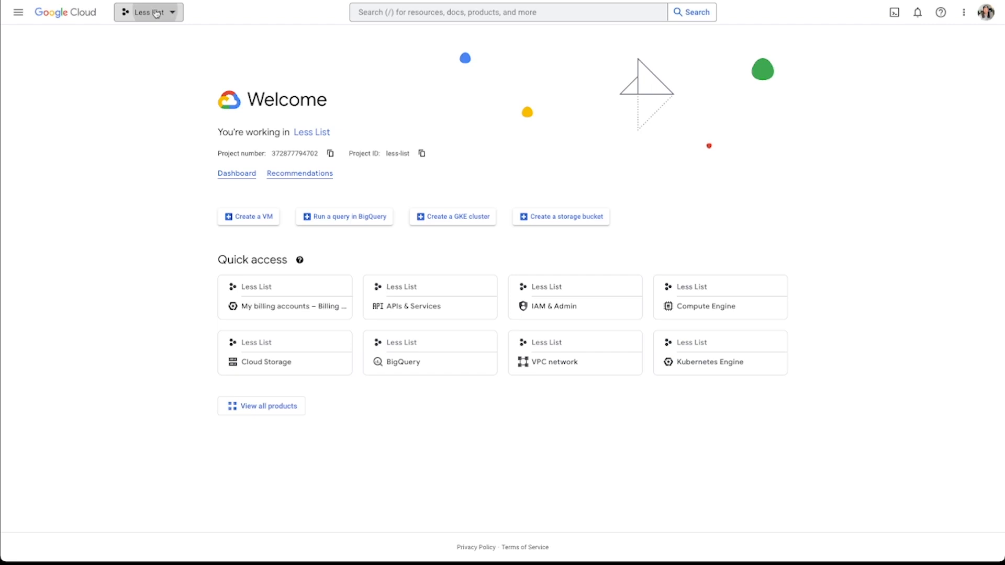
# Create project 'My Project 96952' from the project selector and make it the active project
pyautogui.click(148, 12)
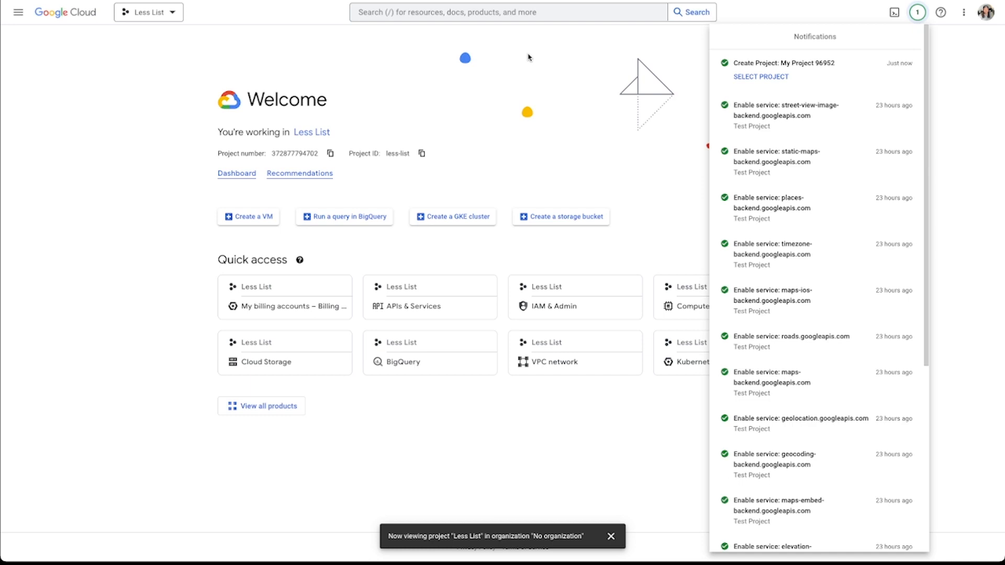
pyautogui.moveTo(153, 12)
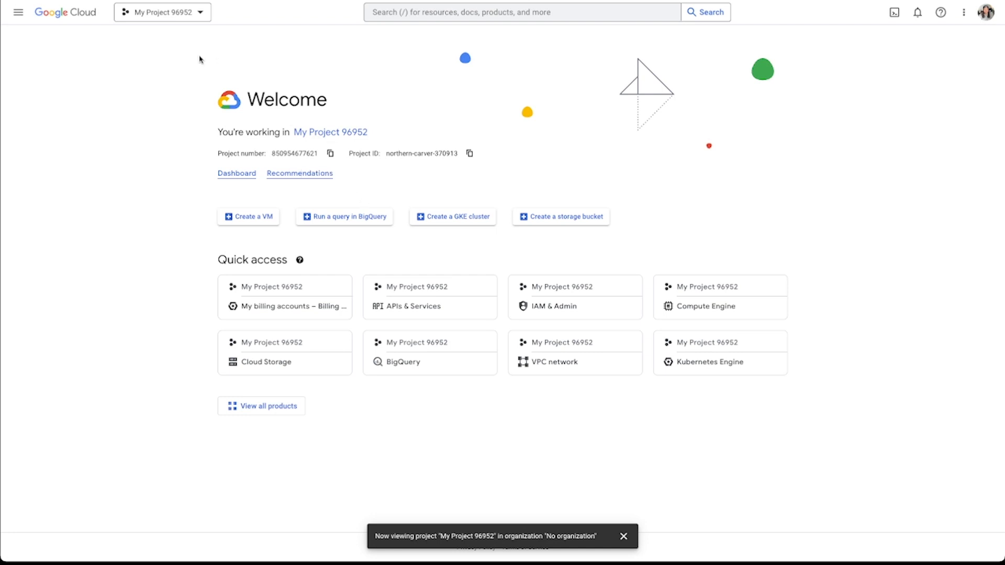
pyautogui.moveTo(289, 126)
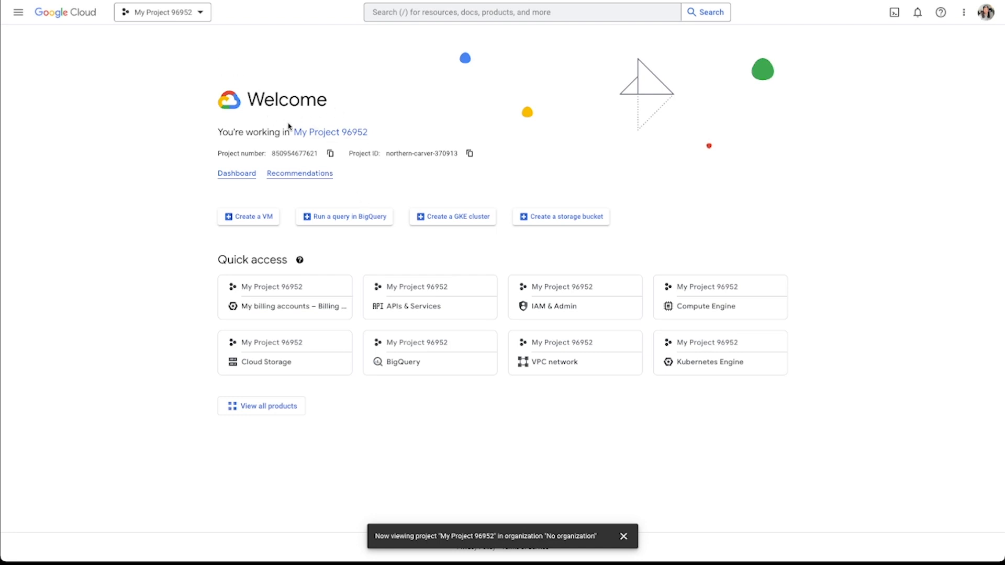
pyautogui.moveTo(18, 13)
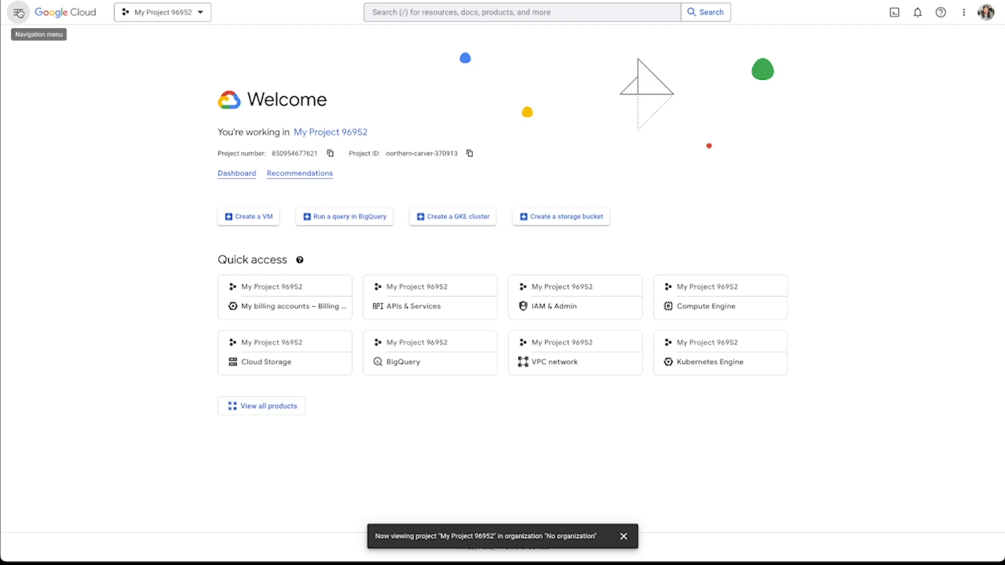
pyautogui.click(18, 11)
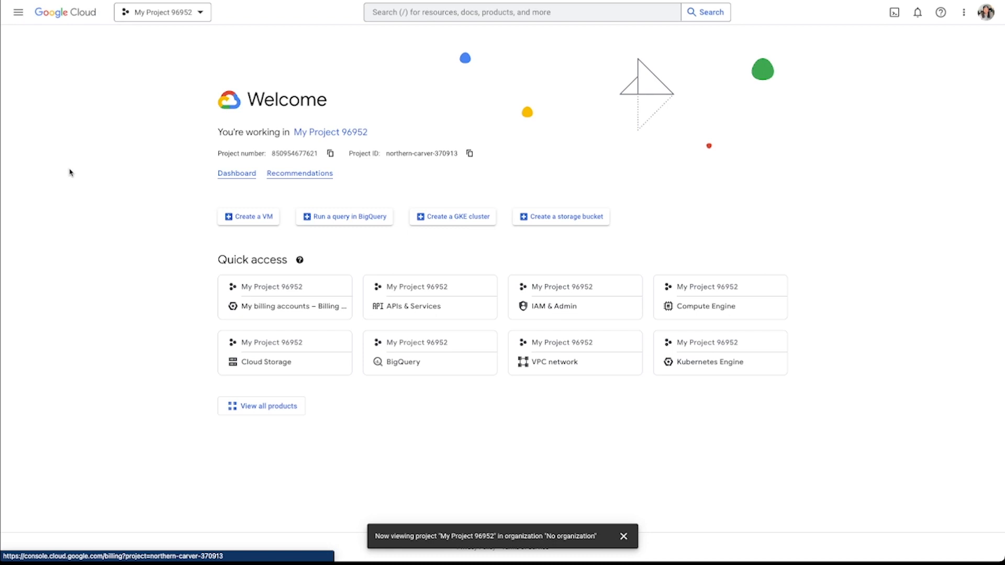
# Go to Billing Overview and view all health checks for My Billing Account 1
pyautogui.click(293, 305)
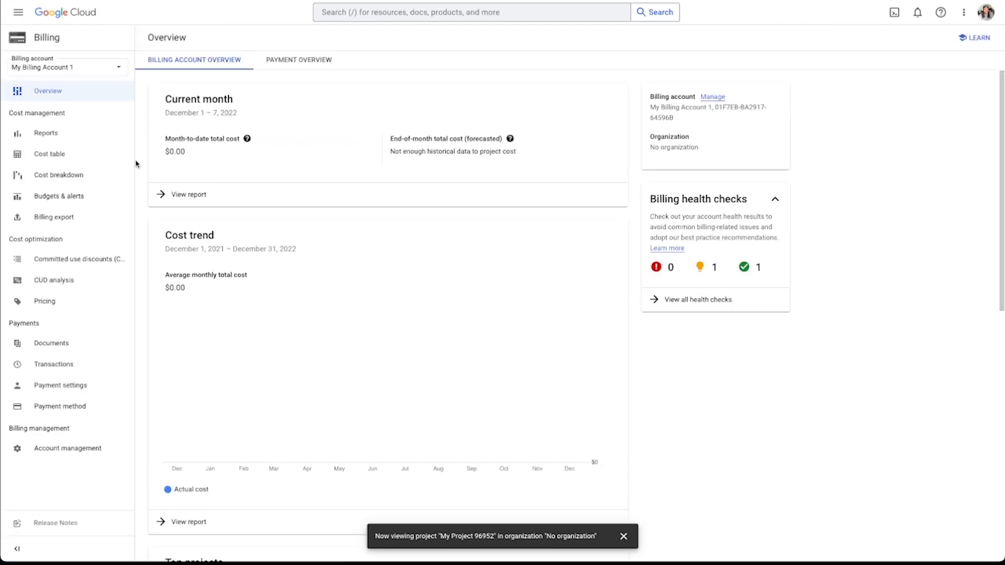
pyautogui.moveTo(338, 149)
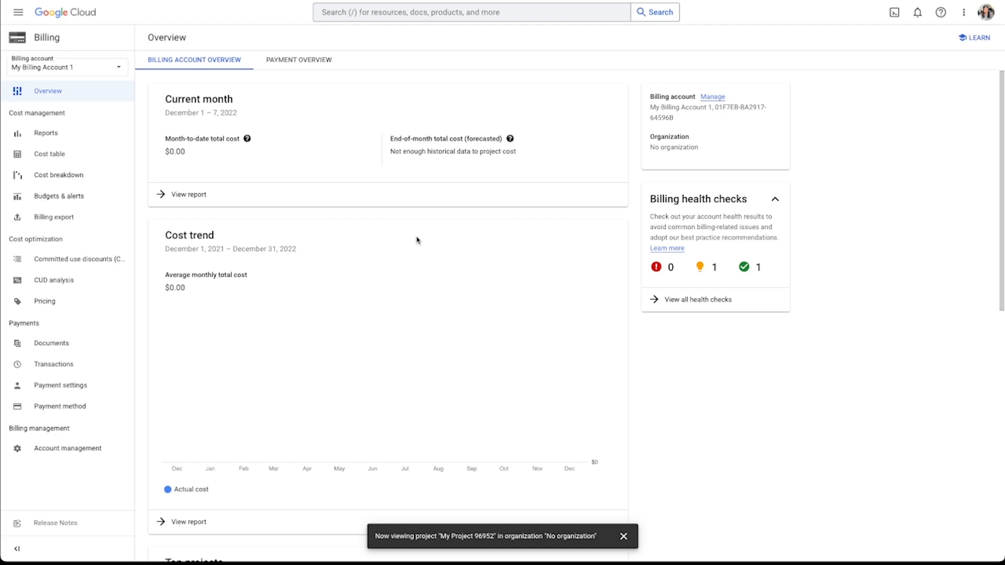
pyautogui.moveTo(392, 84)
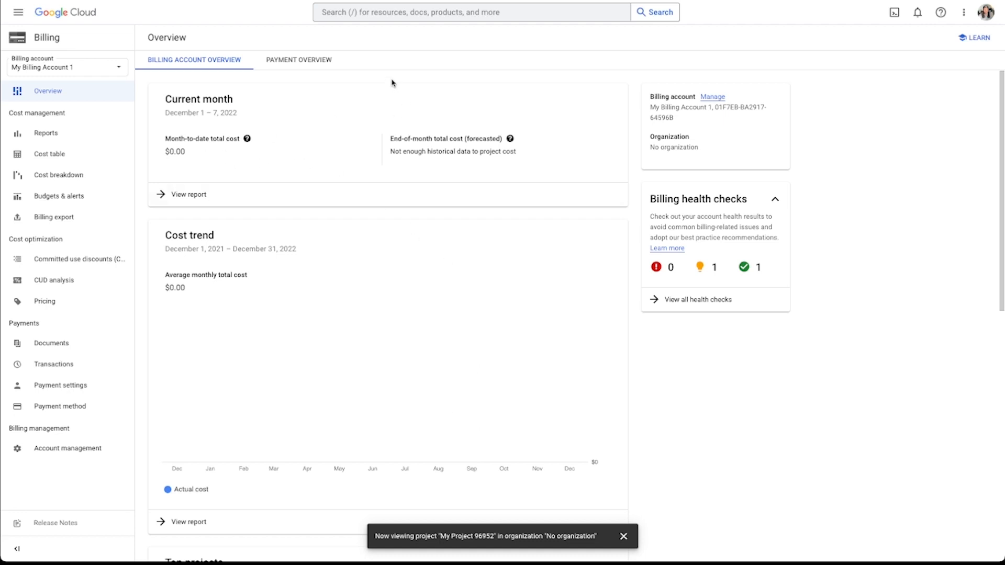
pyautogui.moveTo(470, 79)
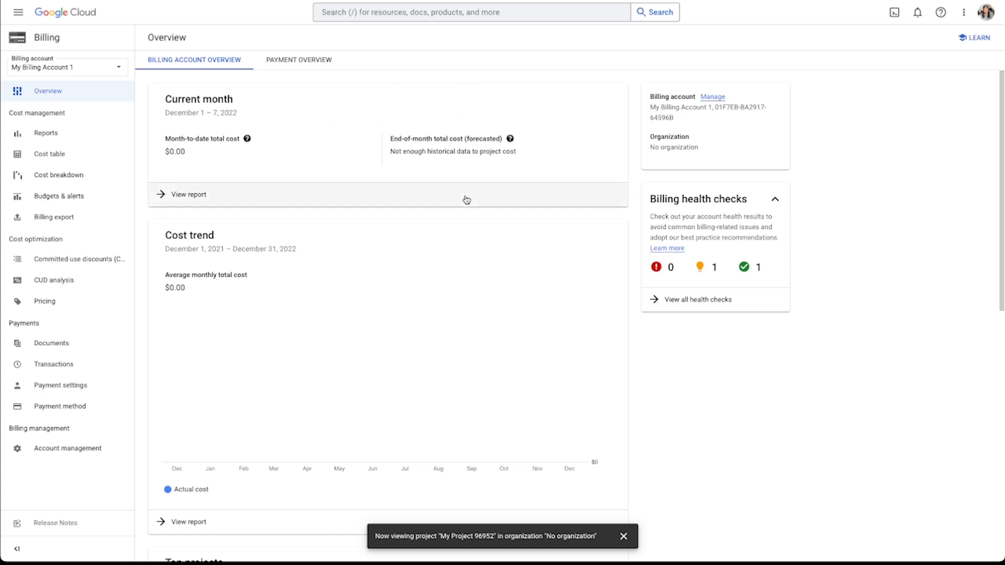
pyautogui.moveTo(588, 158)
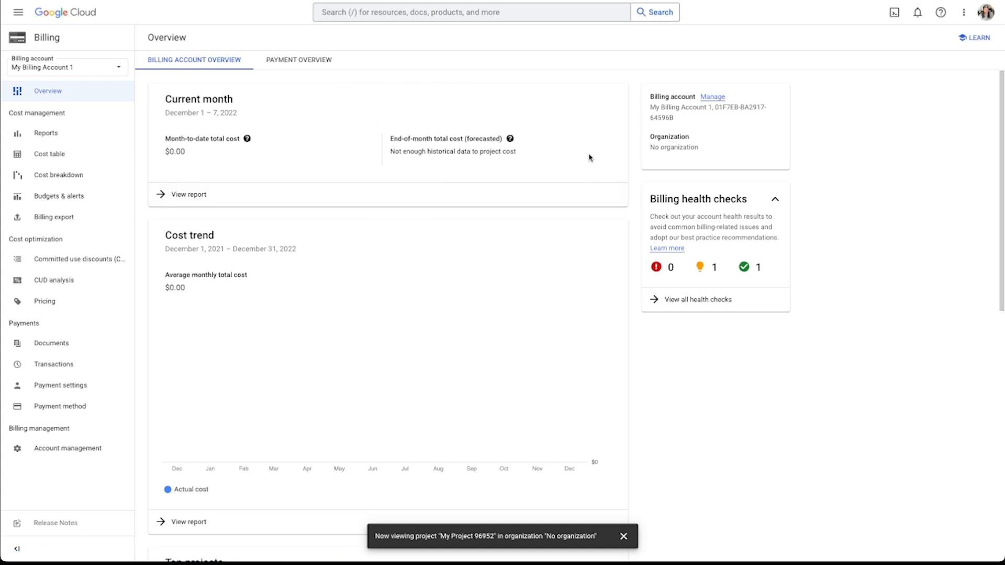
pyautogui.moveTo(627, 156)
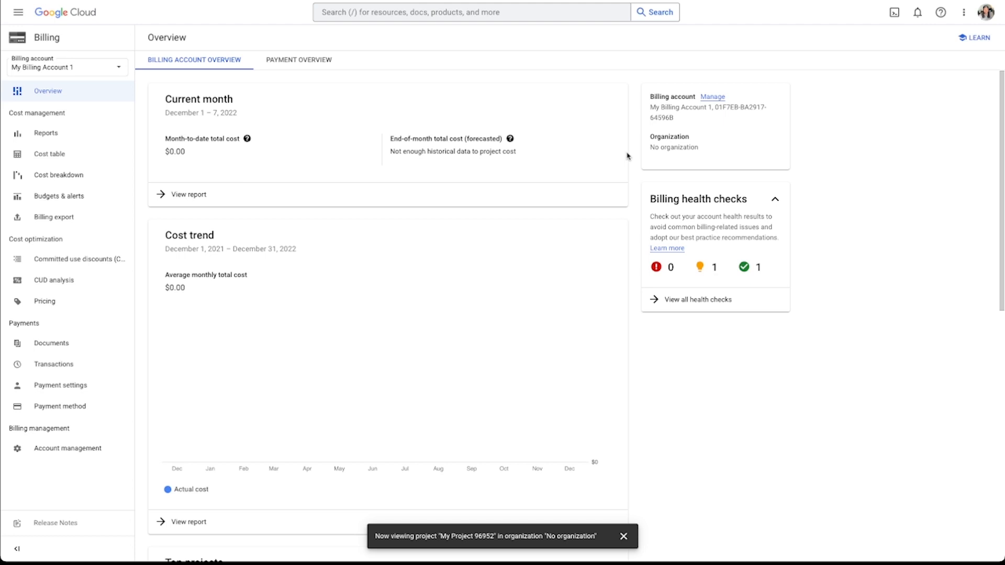
pyautogui.moveTo(632, 151)
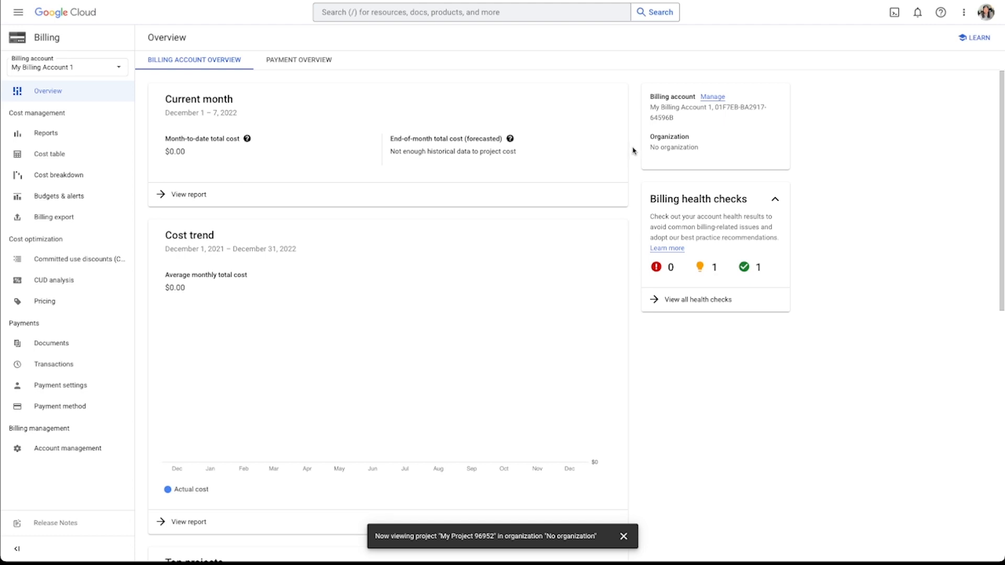
pyautogui.moveTo(632, 150)
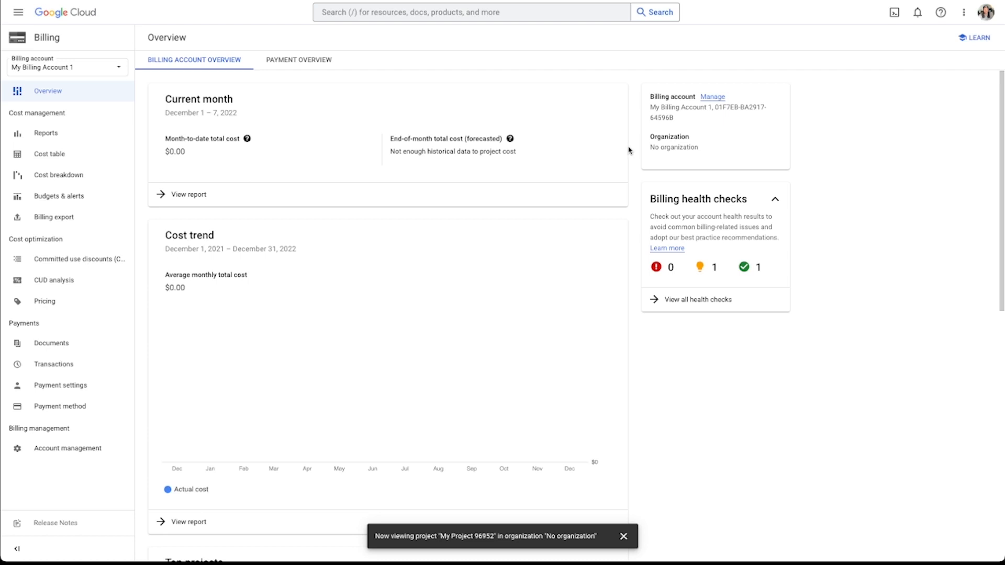
pyautogui.moveTo(629, 151)
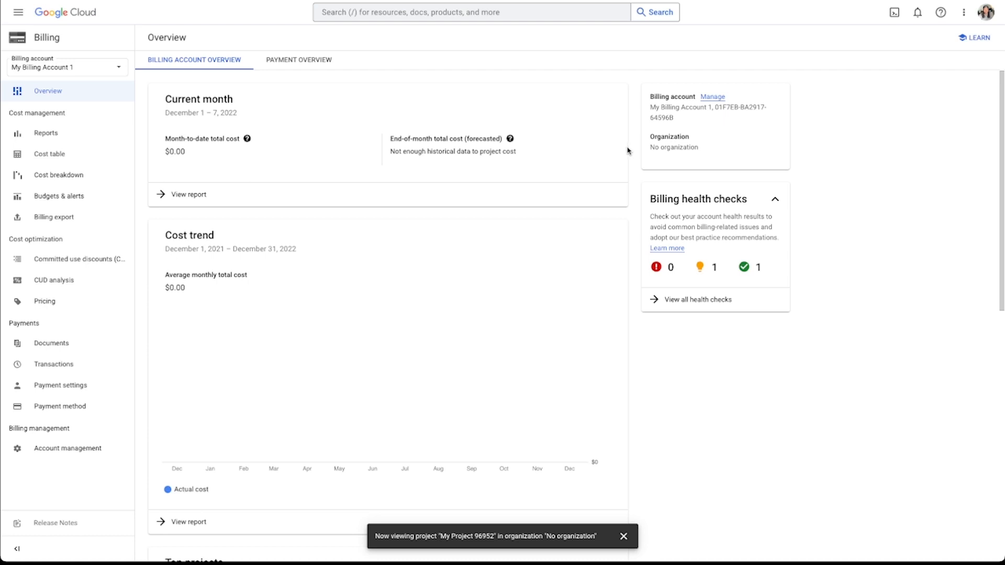
pyautogui.moveTo(627, 151)
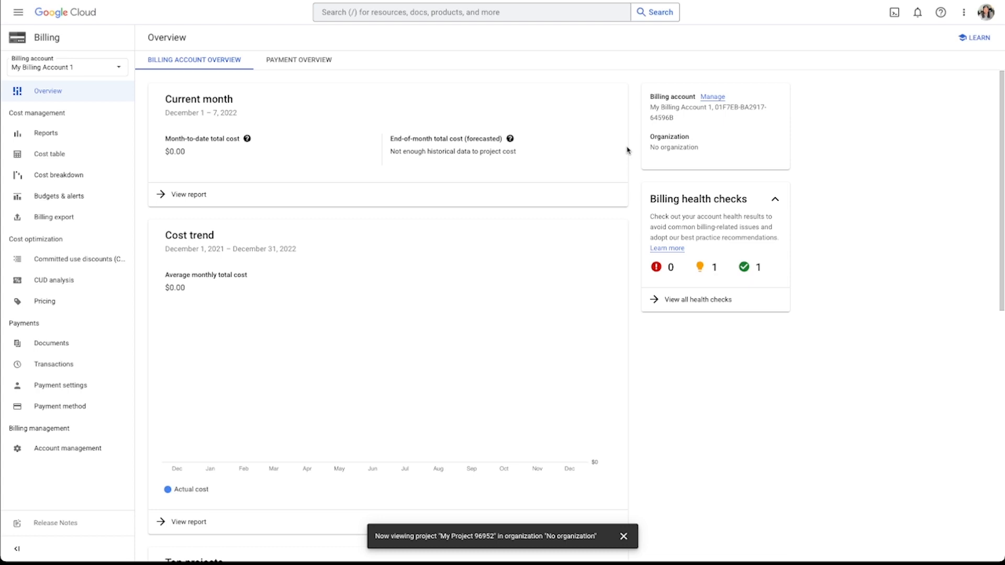
pyautogui.moveTo(638, 188)
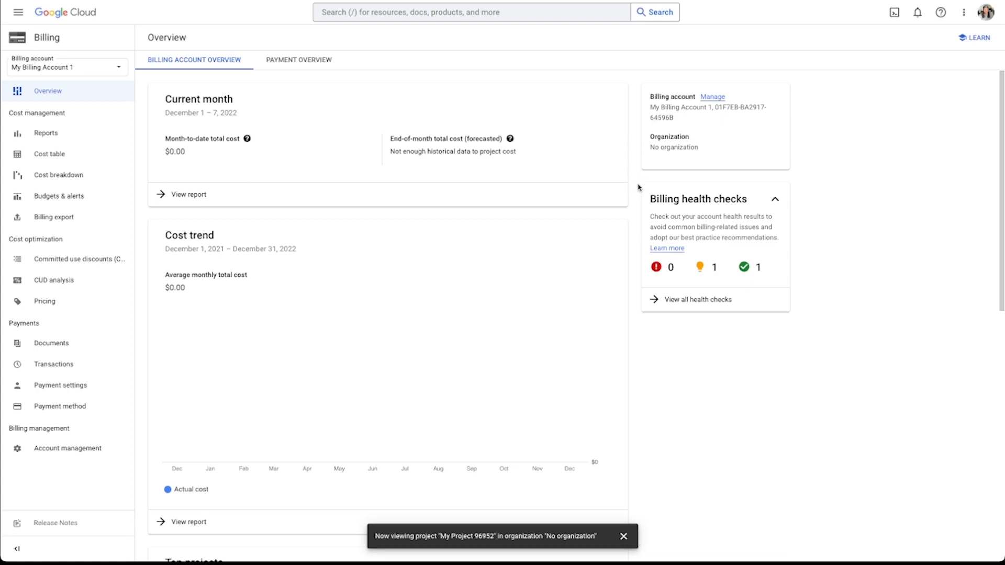
pyautogui.moveTo(513, 267)
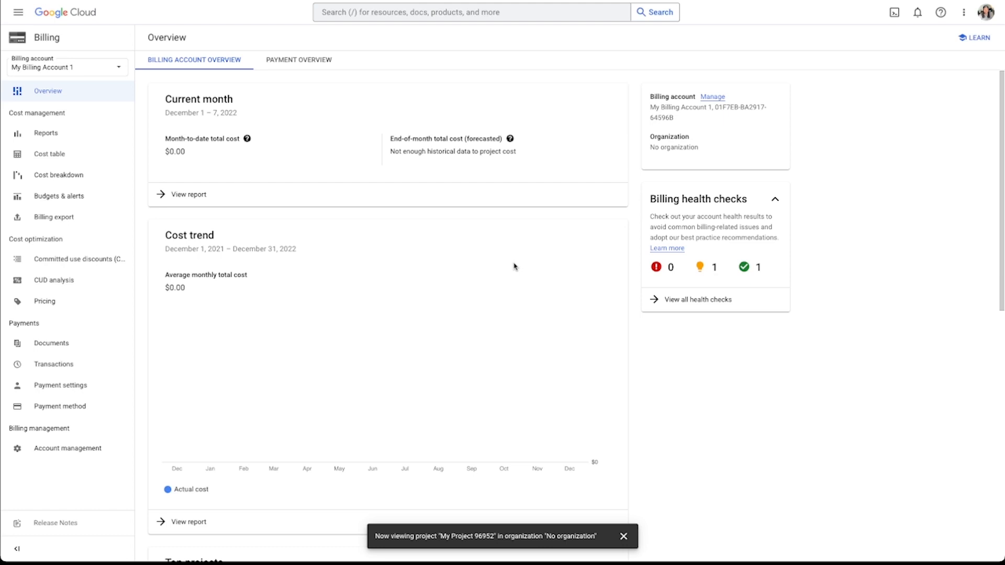
pyautogui.moveTo(990, 20)
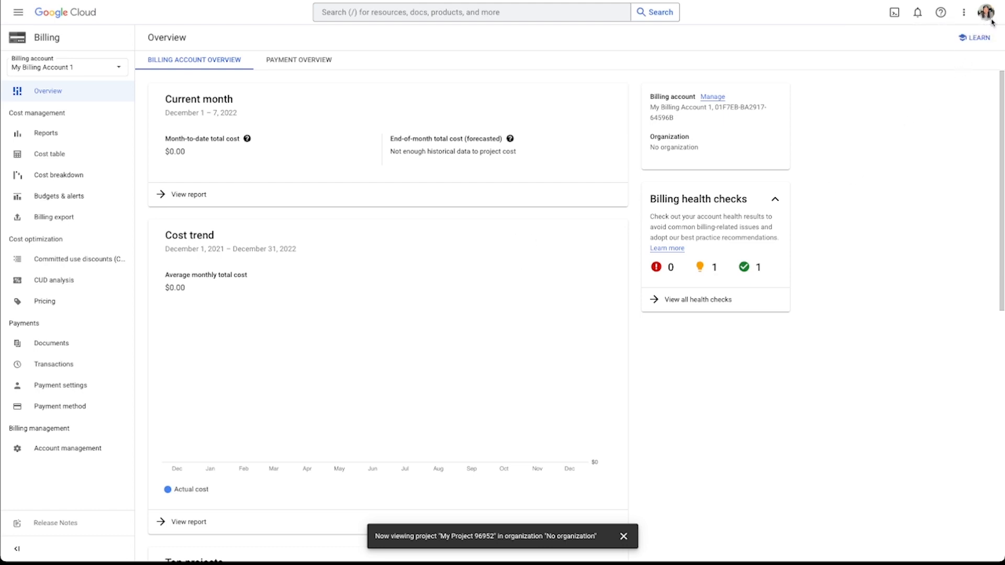
pyautogui.moveTo(618, 305)
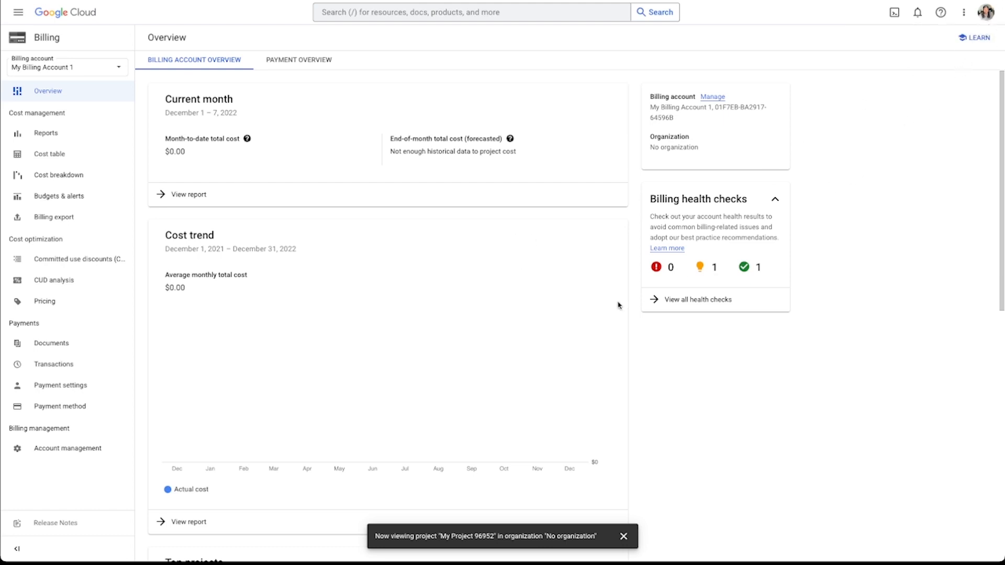
pyautogui.moveTo(171, 139)
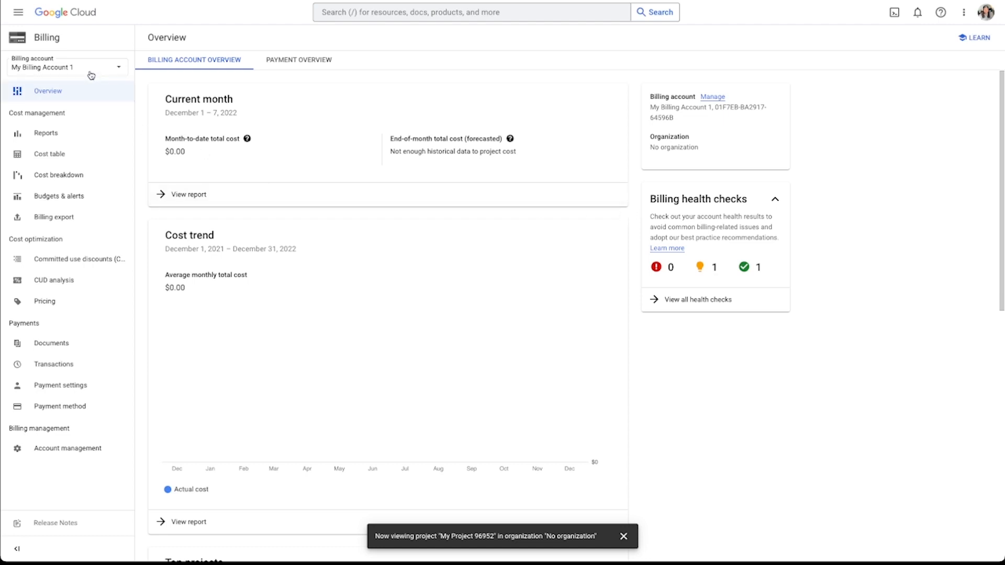
pyautogui.moveTo(72, 65)
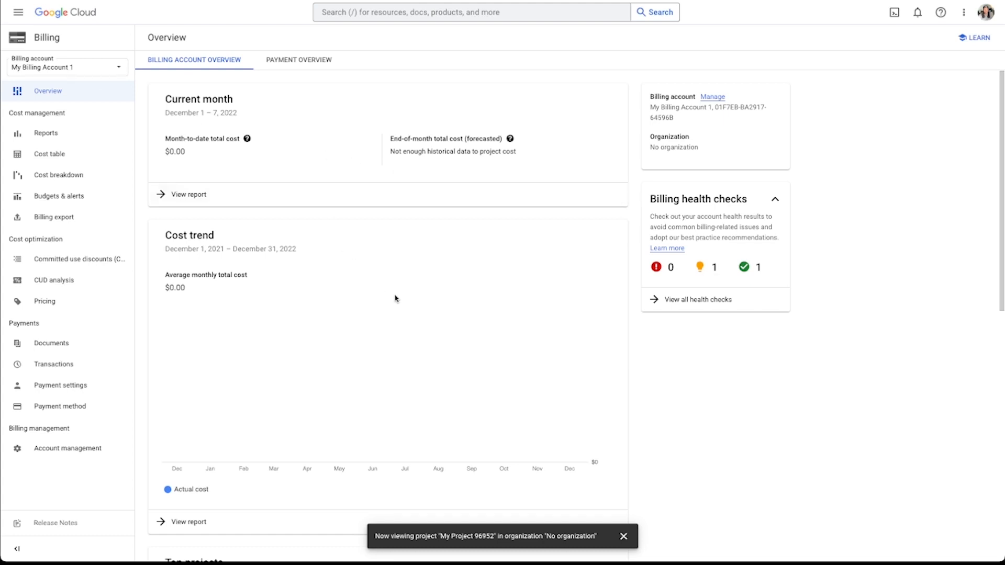
pyautogui.moveTo(378, 233)
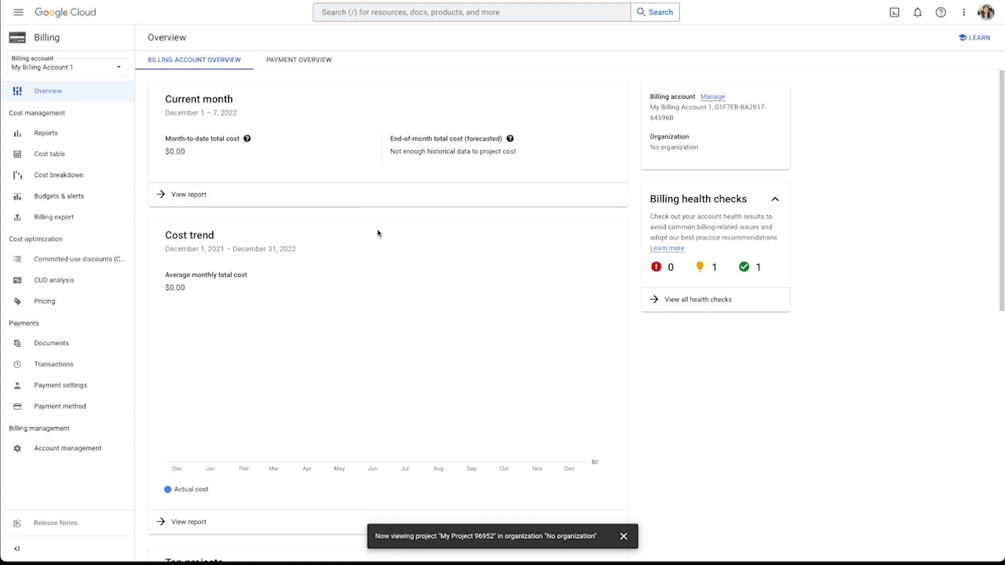
pyautogui.moveTo(384, 222)
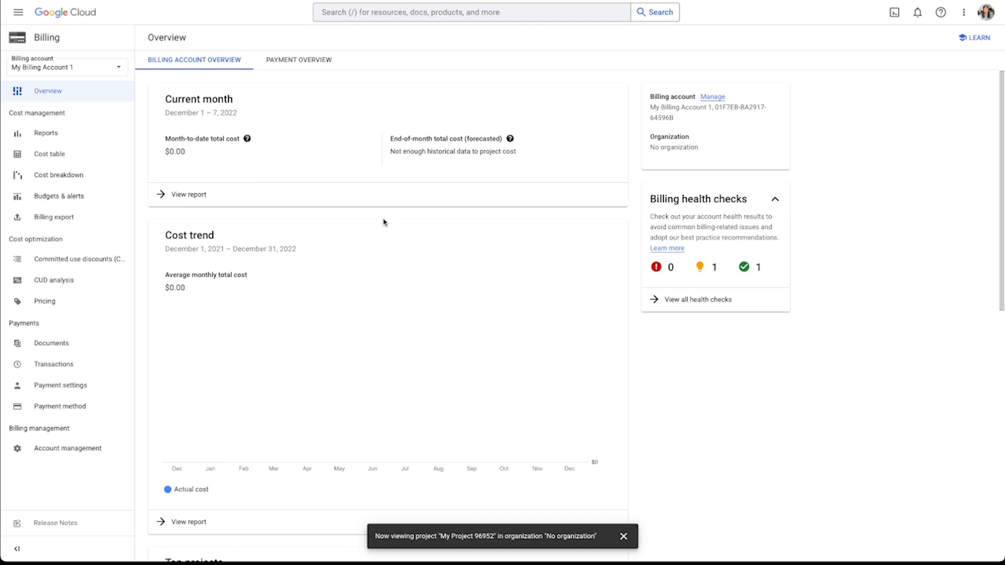
pyautogui.moveTo(384, 212)
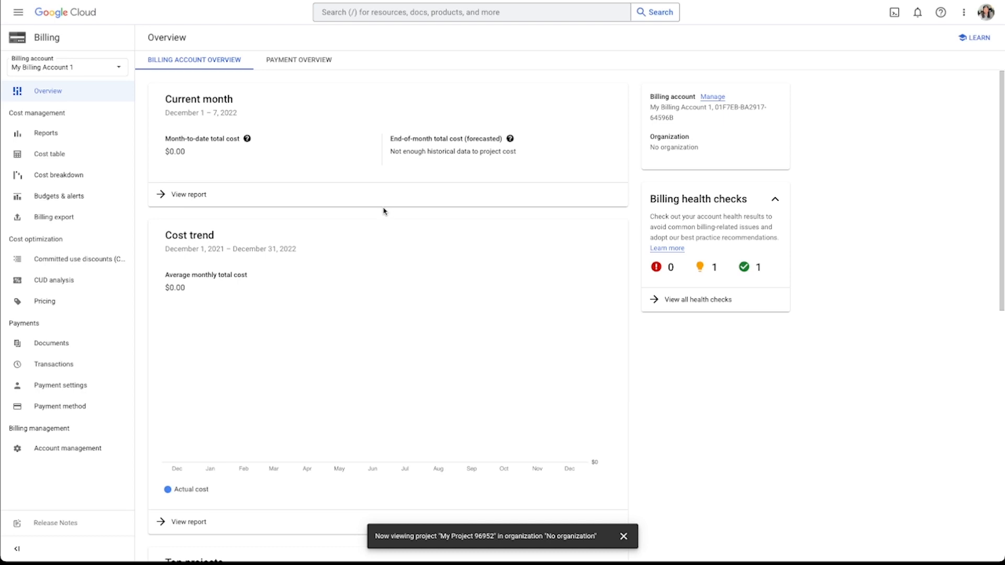
pyautogui.moveTo(525, 215)
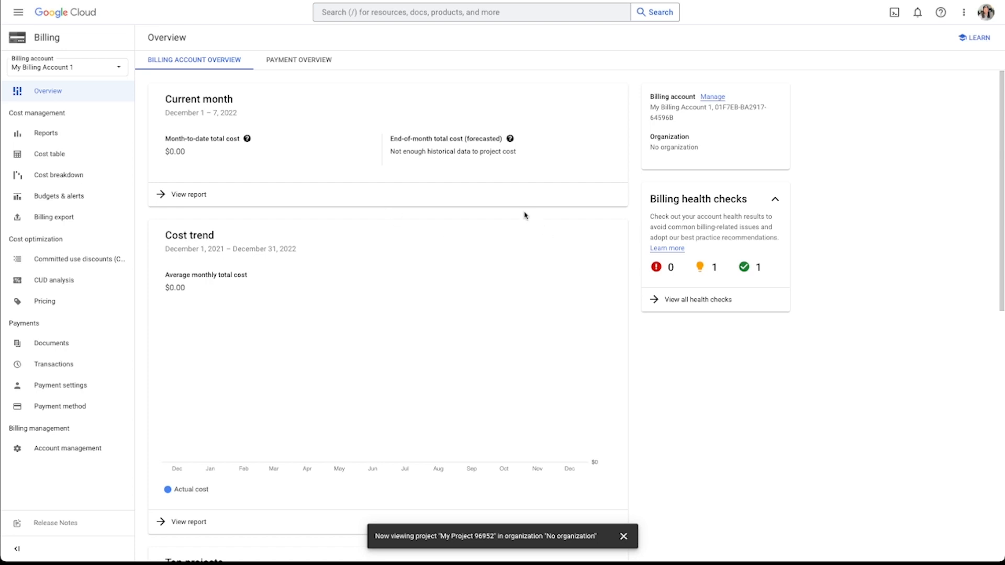
pyautogui.moveTo(504, 172)
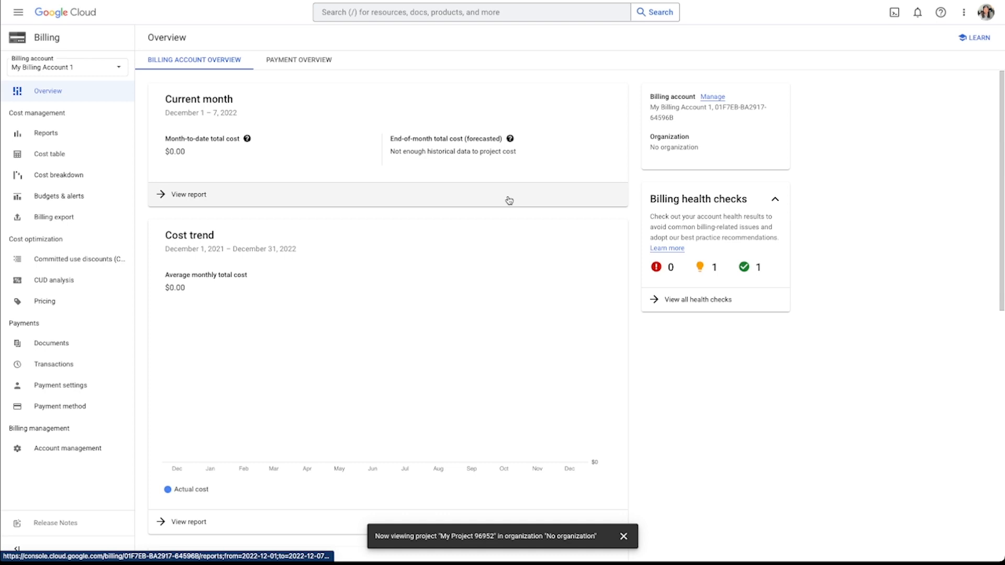
pyautogui.moveTo(744, 268)
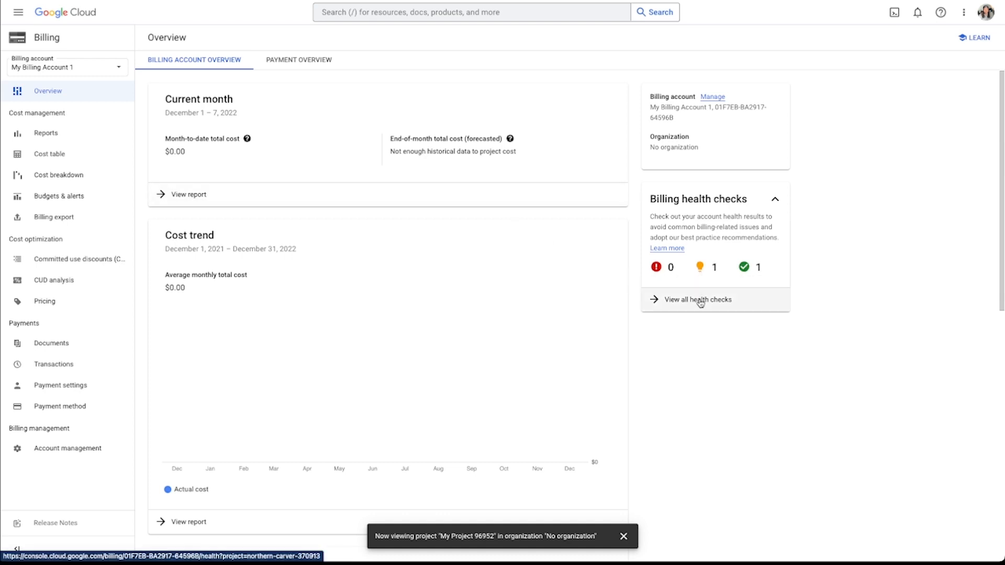
pyautogui.click(699, 300)
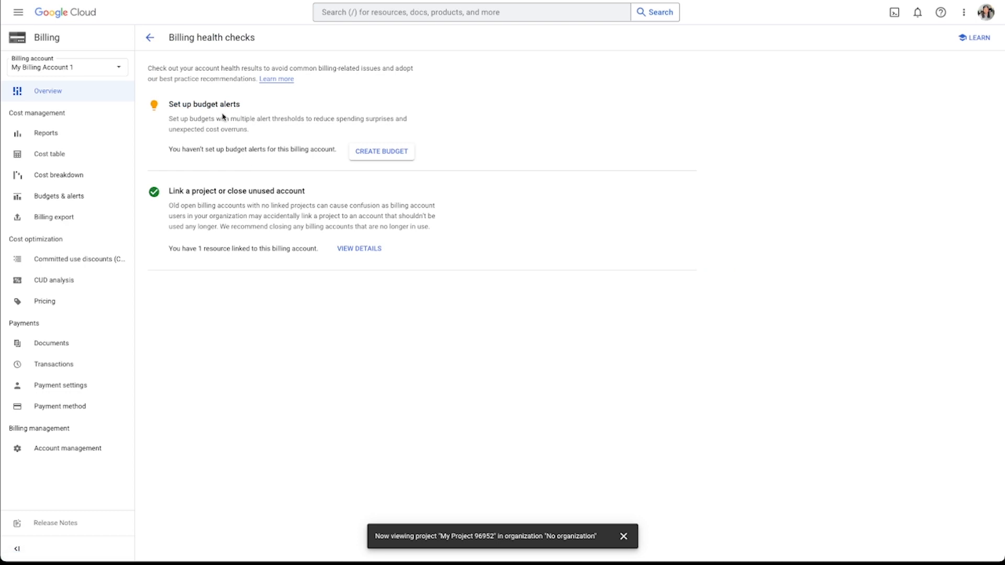
pyautogui.moveTo(267, 143)
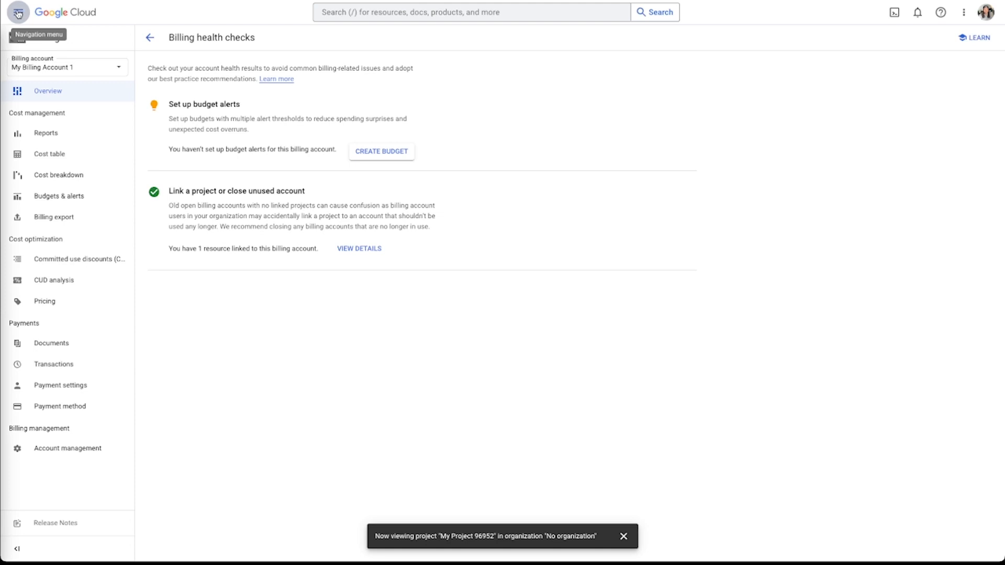
# Navigate via Other Google products to Google Maps Platform and its APIs list
pyautogui.click(18, 11)
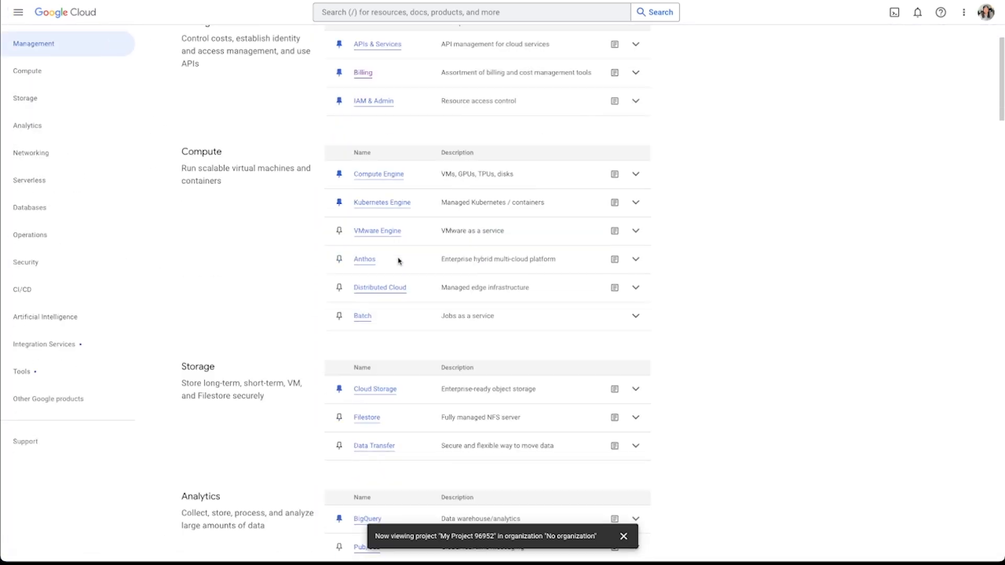
pyautogui.scroll(-3)
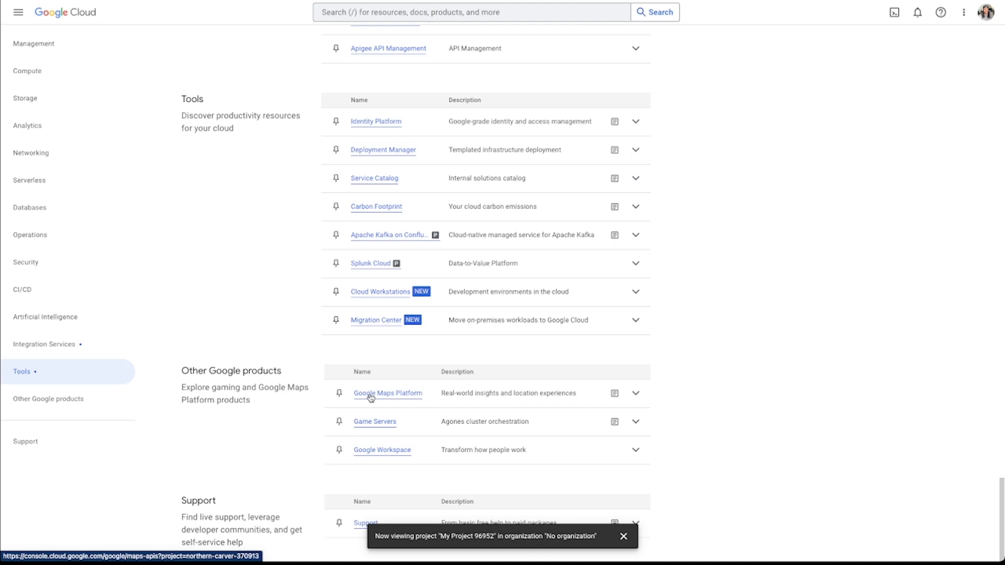
pyautogui.click(387, 393)
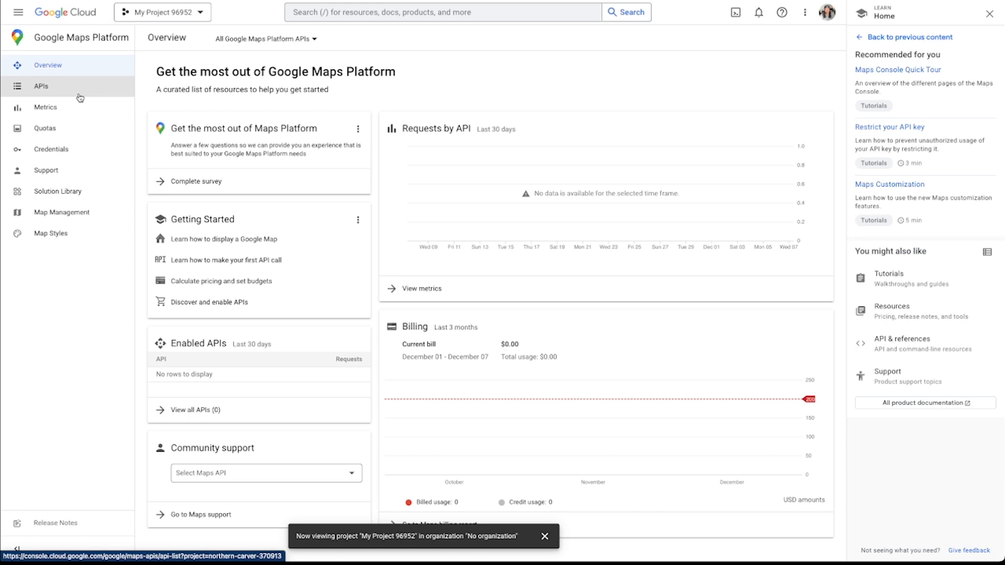
pyautogui.moveTo(79, 98)
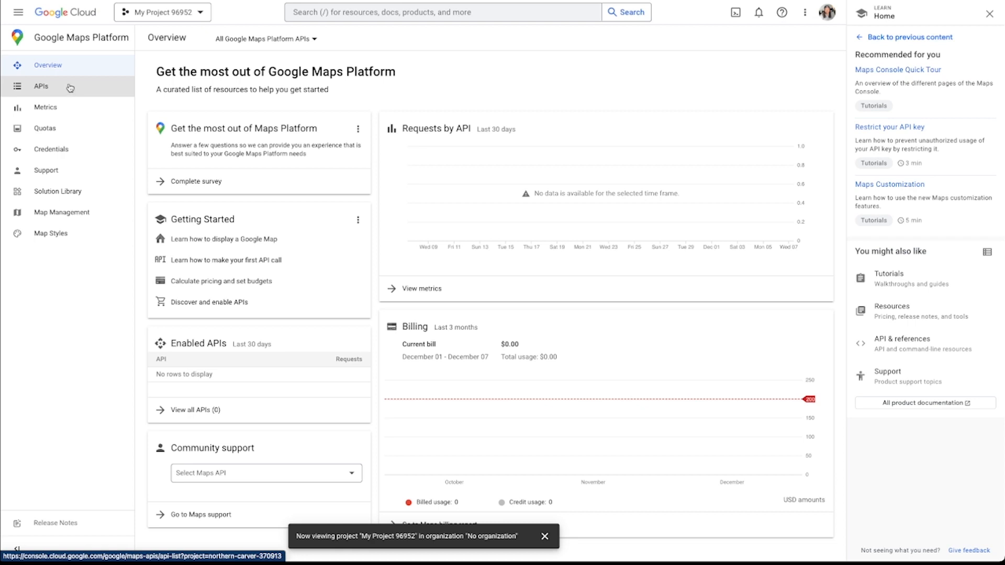
pyautogui.moveTo(71, 86)
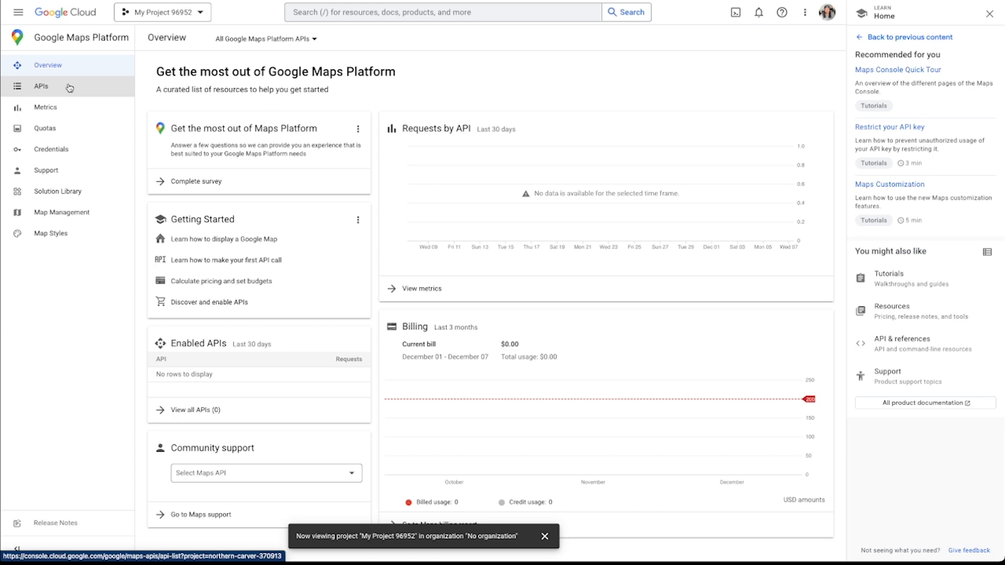
pyautogui.moveTo(69, 91)
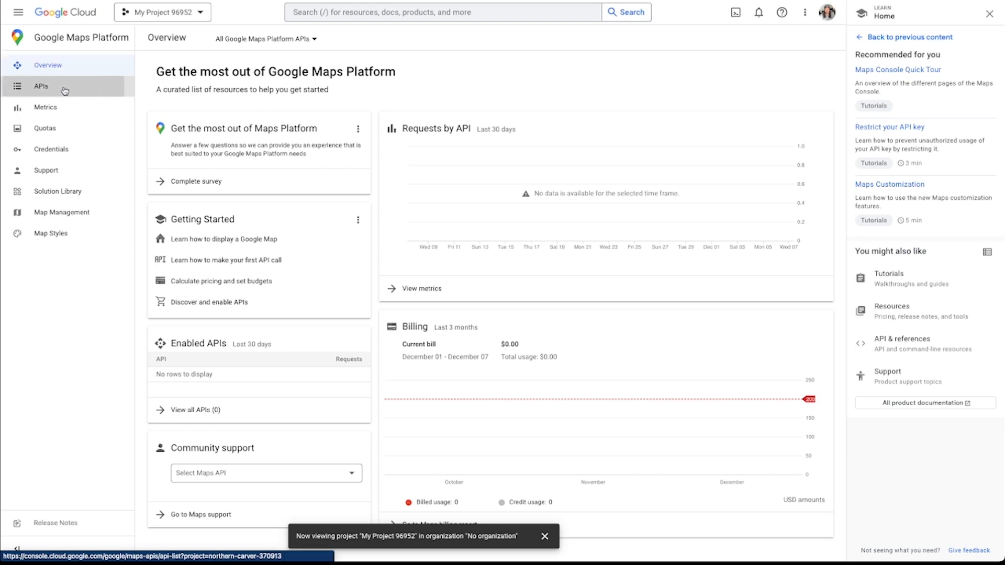
pyautogui.click(41, 85)
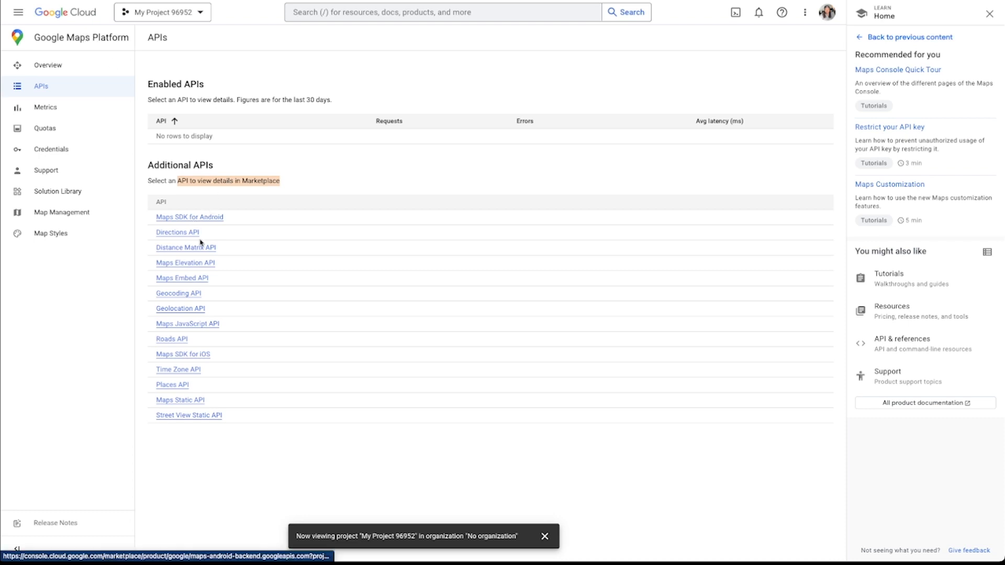
pyautogui.moveTo(199, 424)
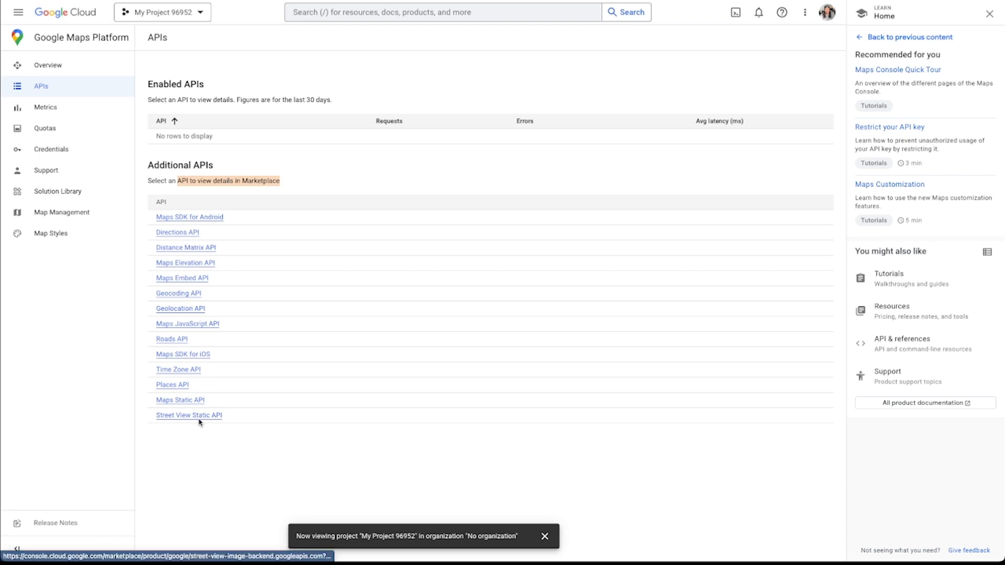
# Enable Maps SDK for Android, Directions and Geolocation APIs among the 14, then reach Credentials
pyautogui.click(190, 217)
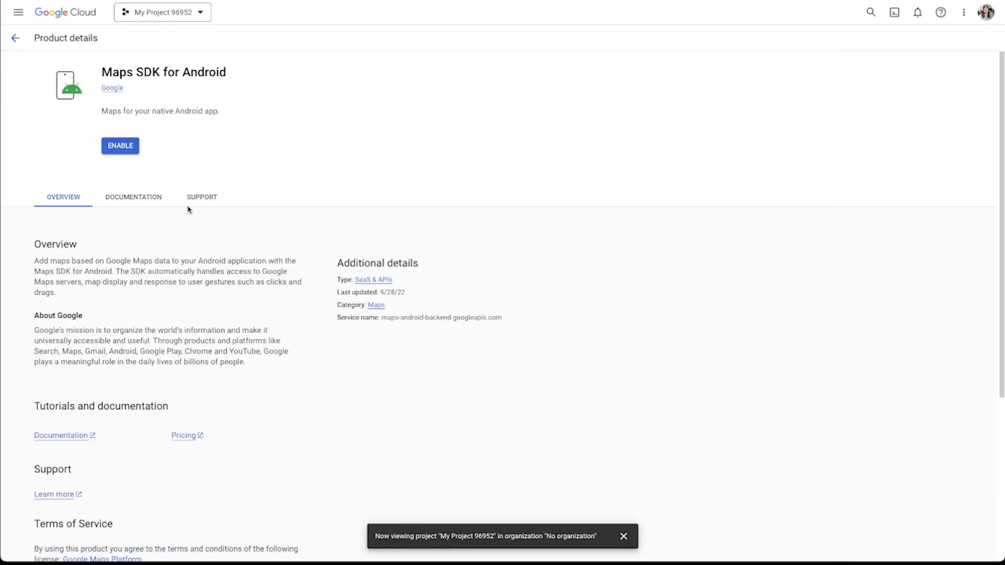
pyautogui.moveTo(119, 146)
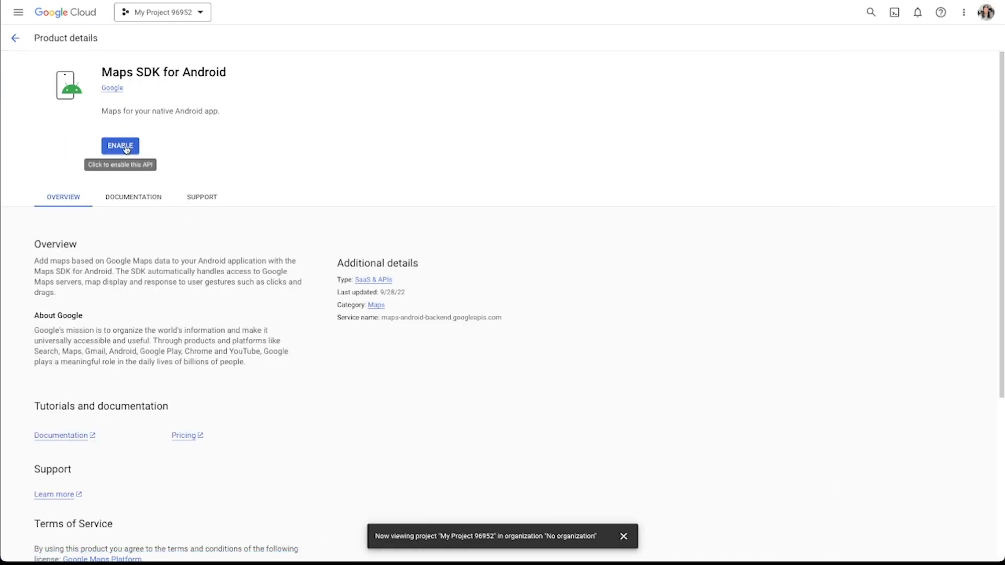
pyautogui.click(119, 146)
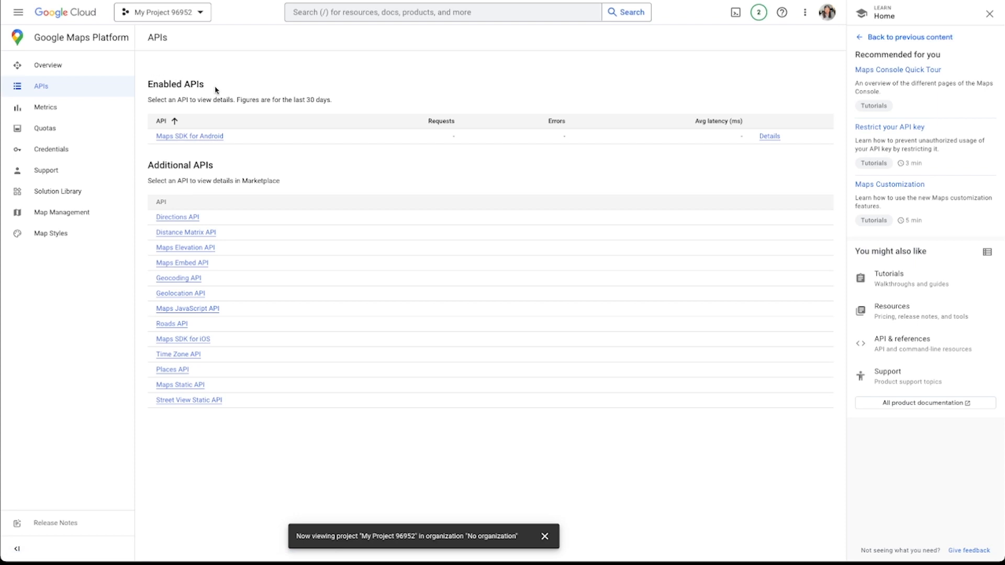
pyautogui.moveTo(206, 211)
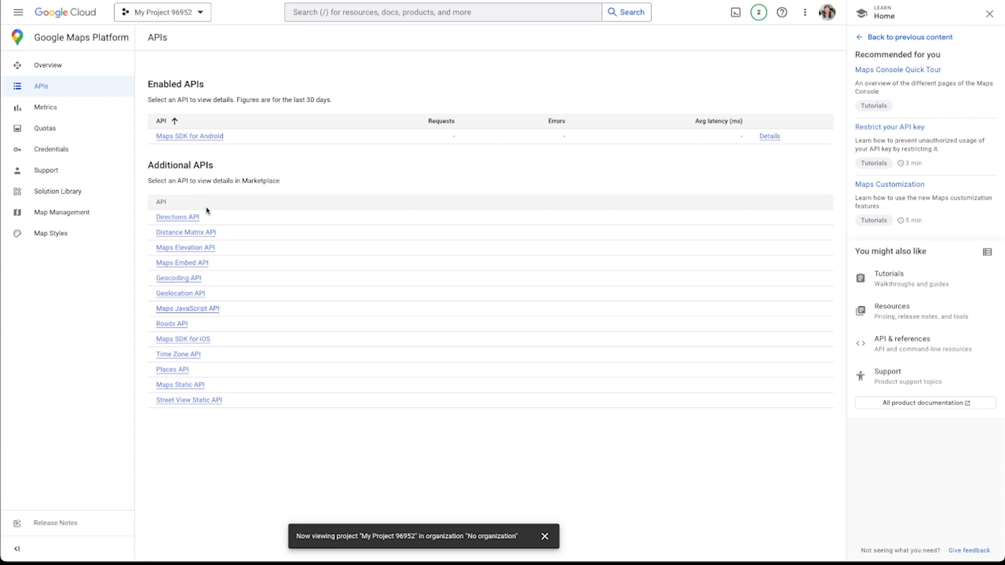
pyautogui.moveTo(178, 218)
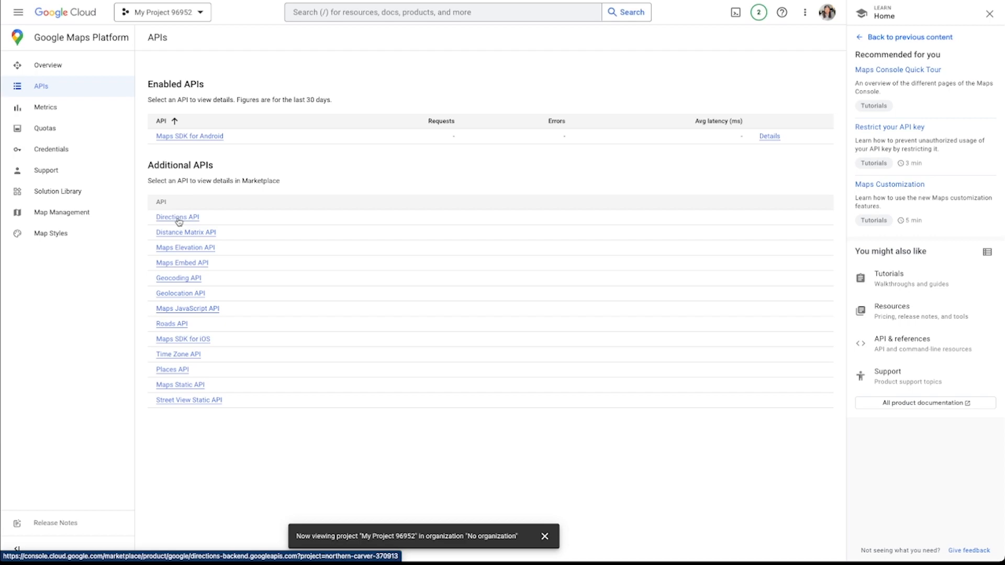
pyautogui.click(185, 232)
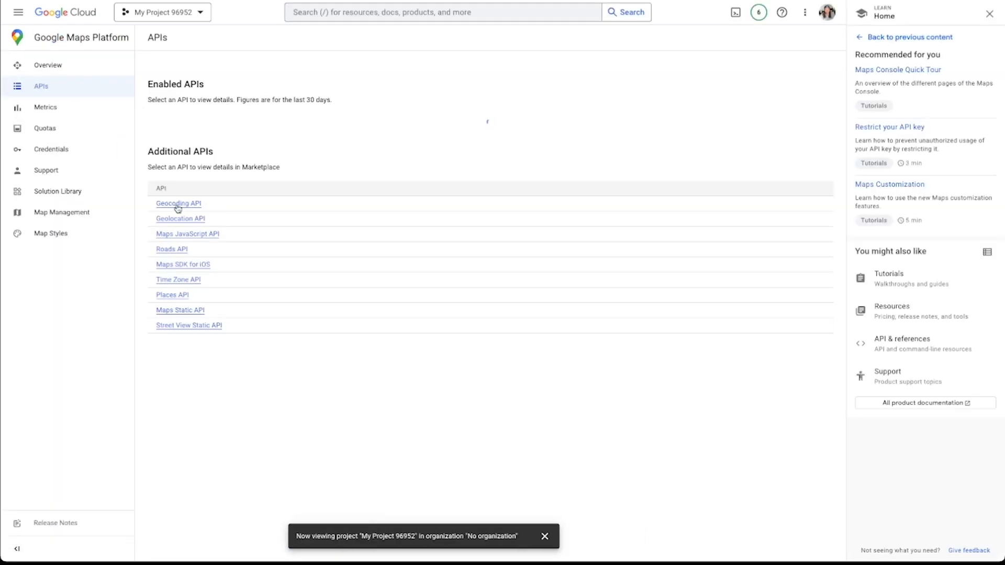
pyautogui.click(180, 219)
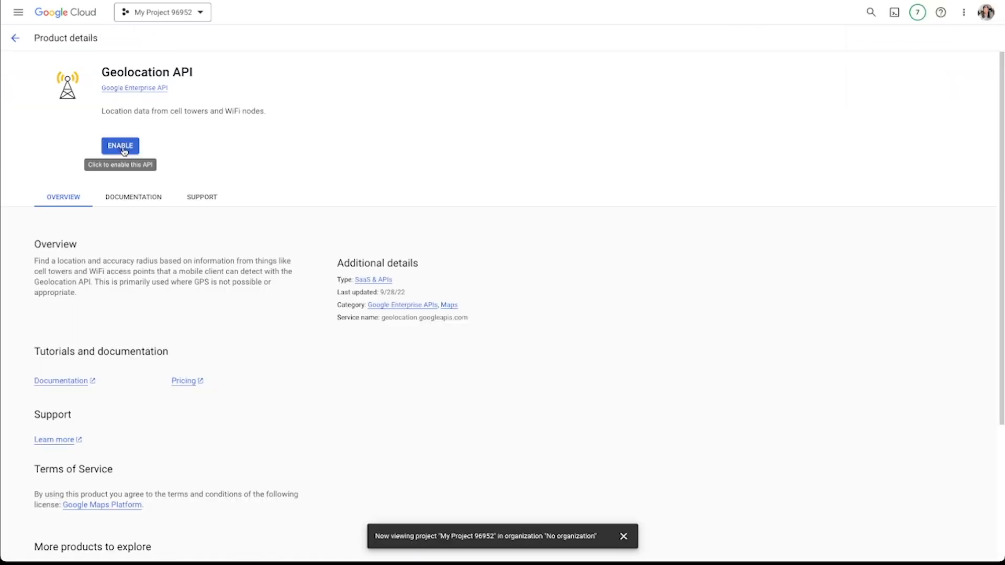
pyautogui.click(119, 146)
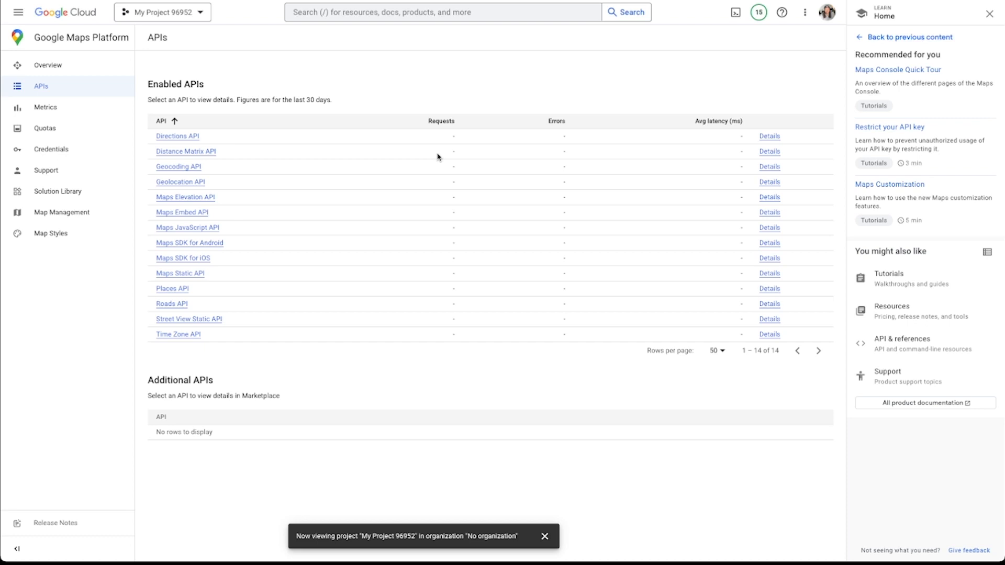
pyautogui.moveTo(439, 157)
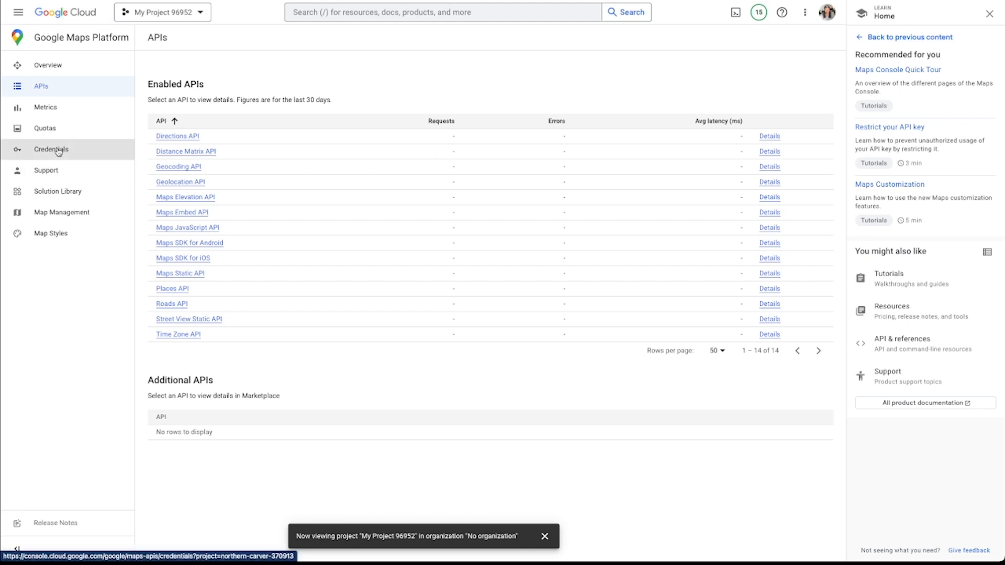
pyautogui.click(51, 149)
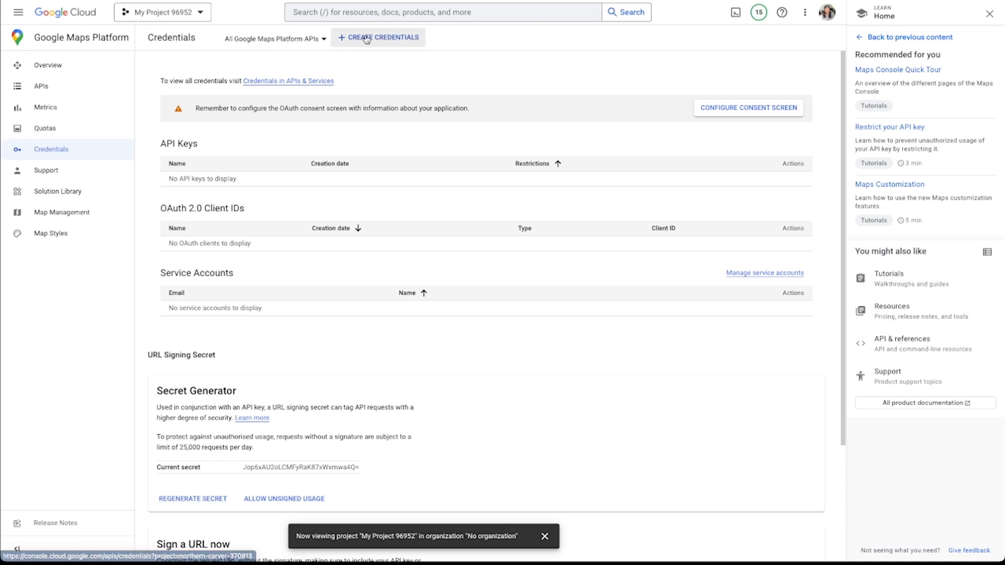
# Create a new unrestricted API key ('API key 1') and copy its generated value
pyautogui.click(378, 38)
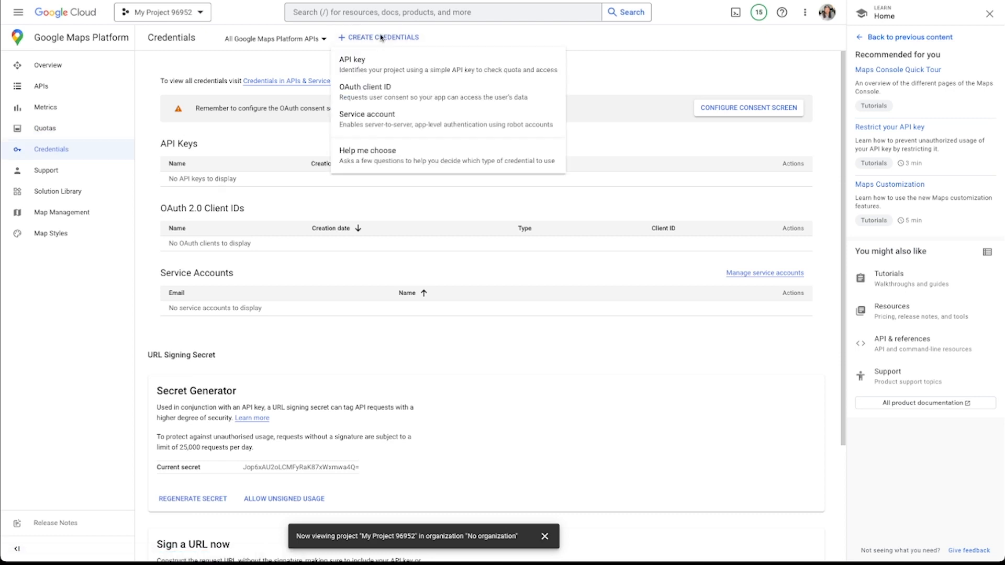
pyautogui.click(352, 59)
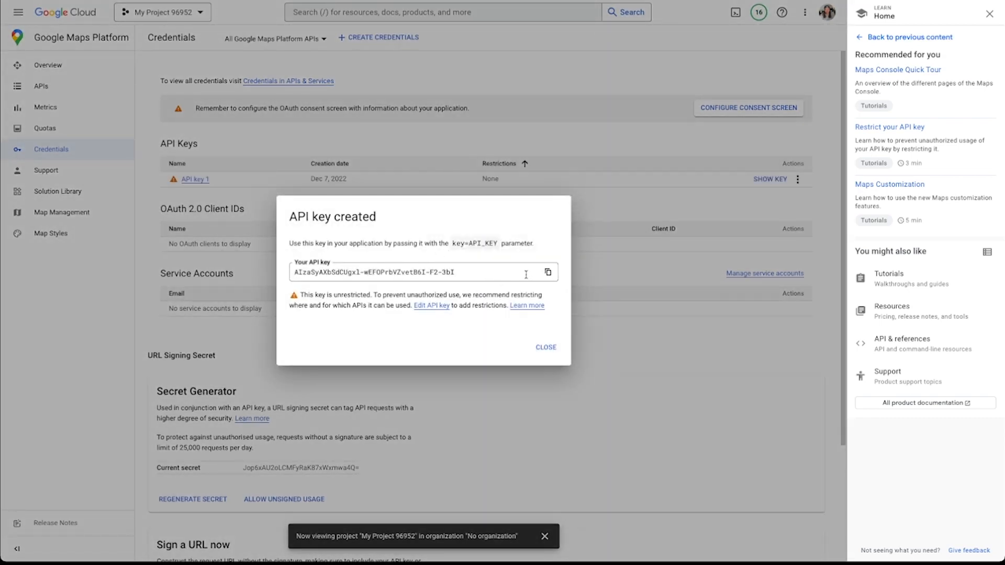
pyautogui.moveTo(500, 280)
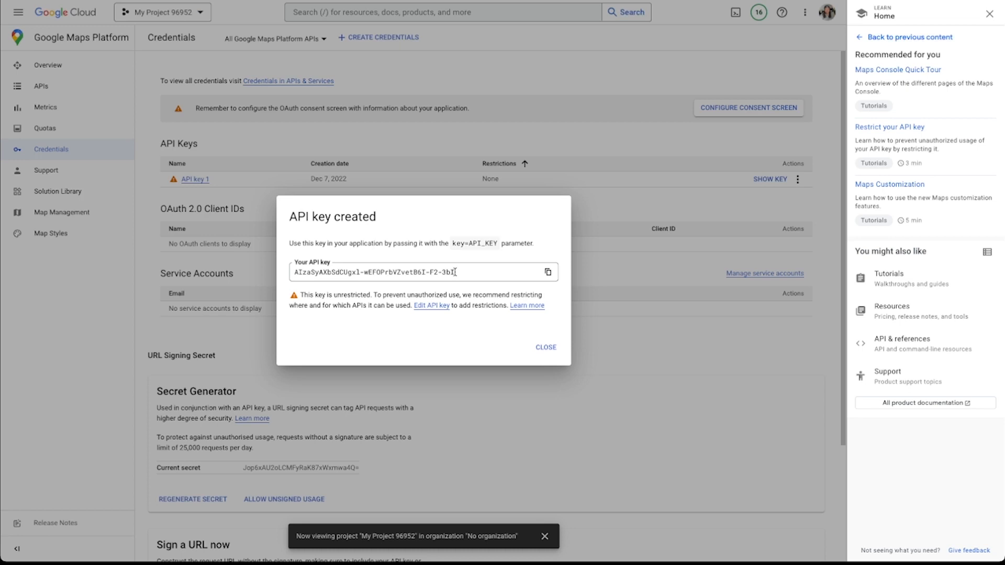
pyautogui.click(547, 272)
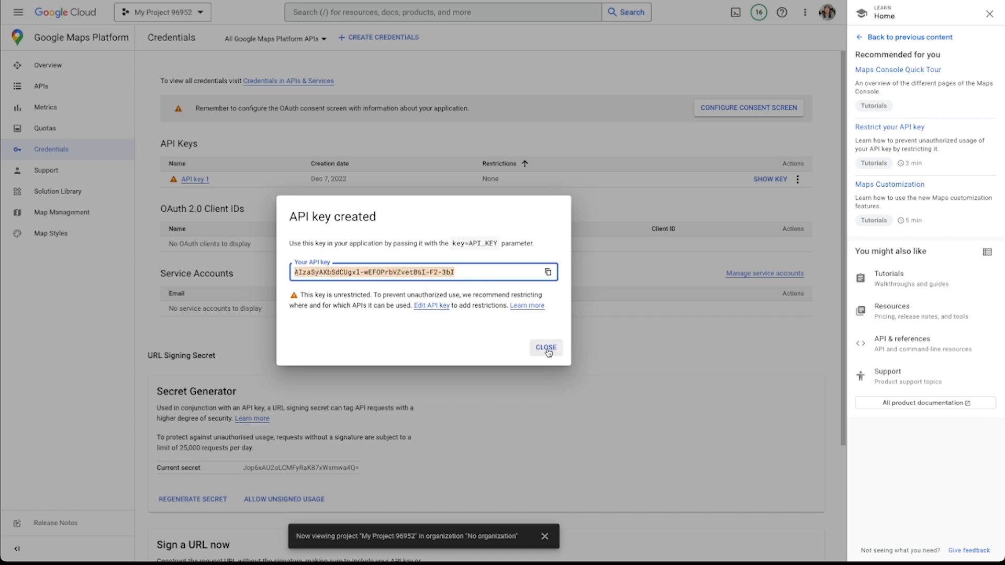
pyautogui.click(544, 348)
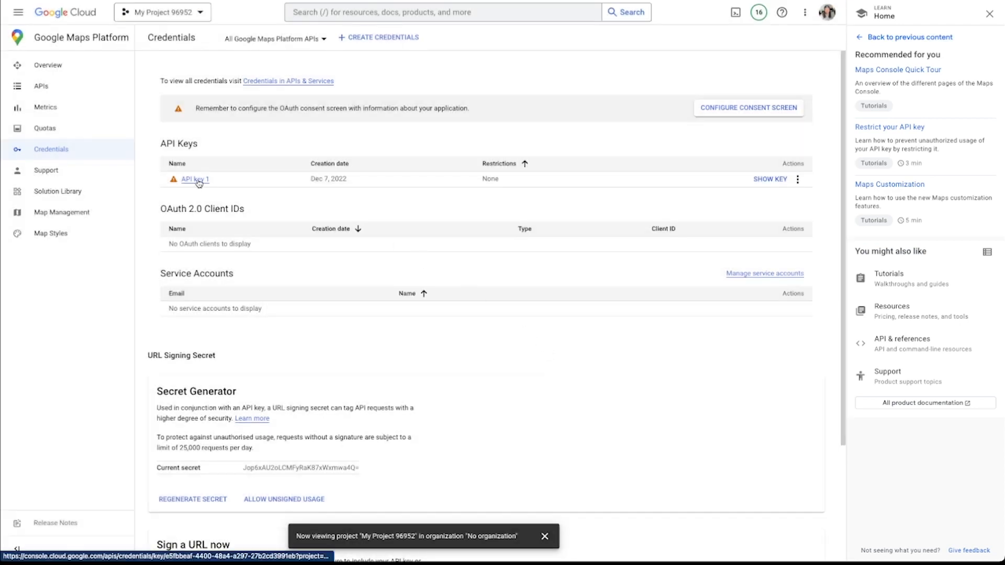
# Review API key 1's edit page showing no application or API restrictions
pyautogui.click(195, 179)
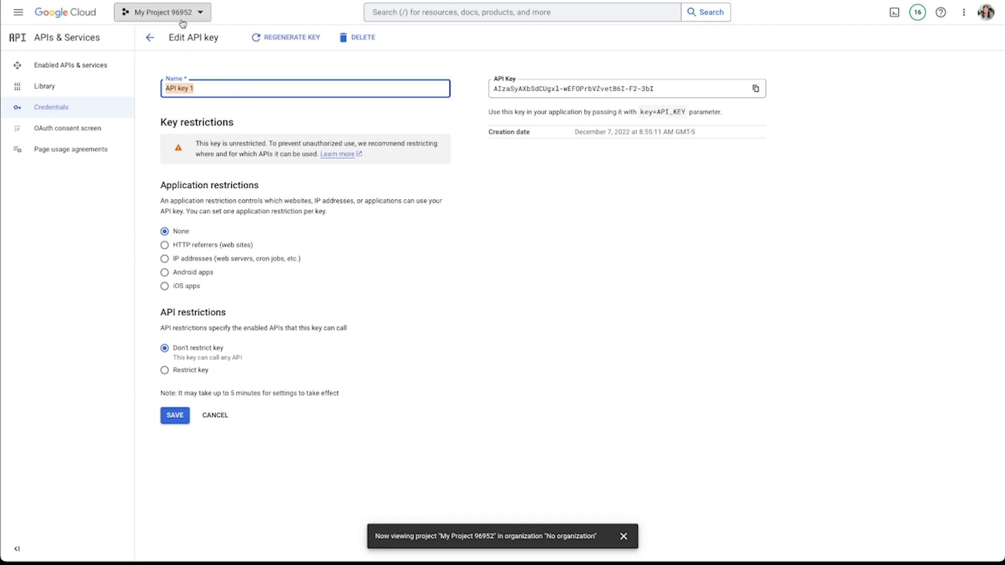
pyautogui.moveTo(458, 61)
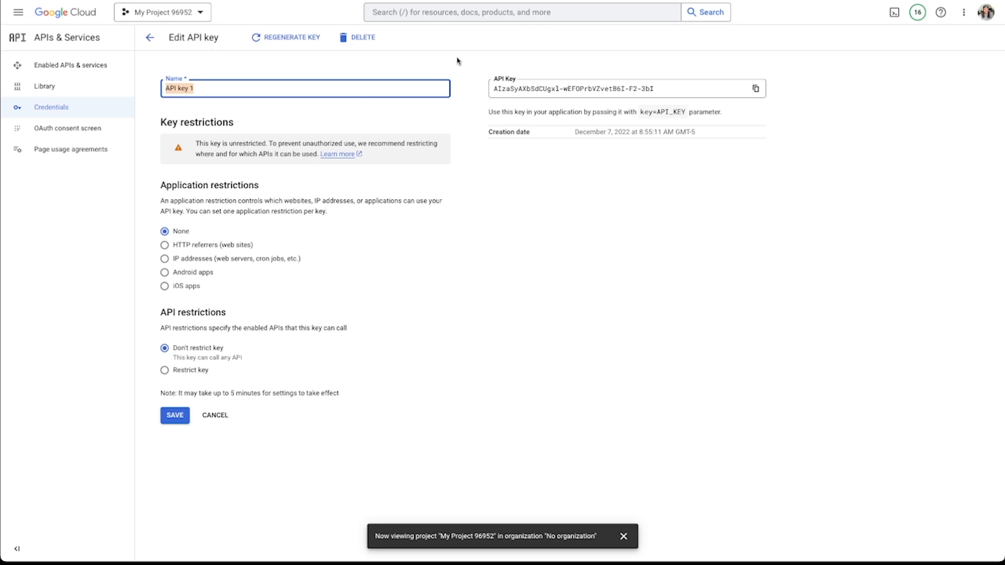
pyautogui.moveTo(291, 37)
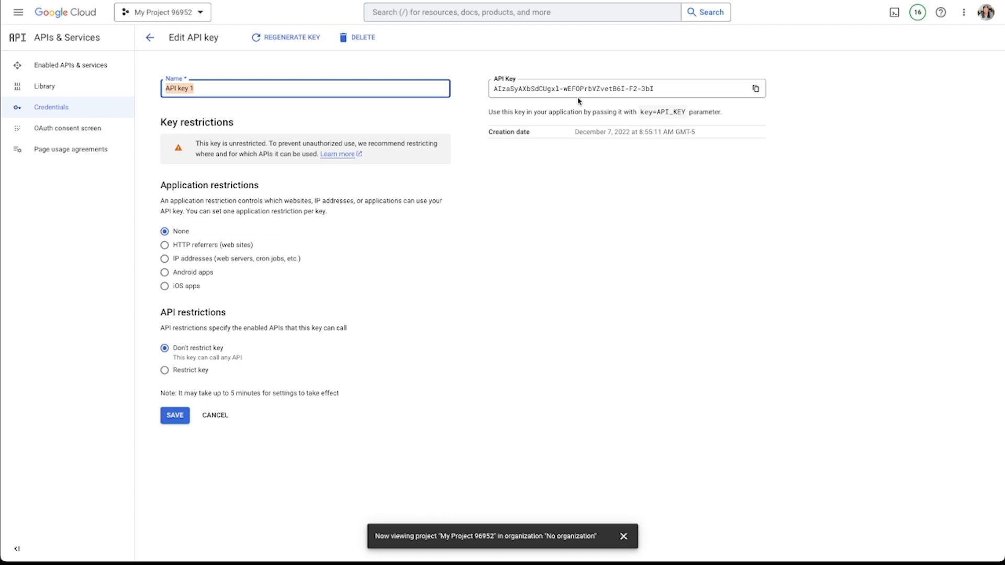
pyautogui.moveTo(468, 92)
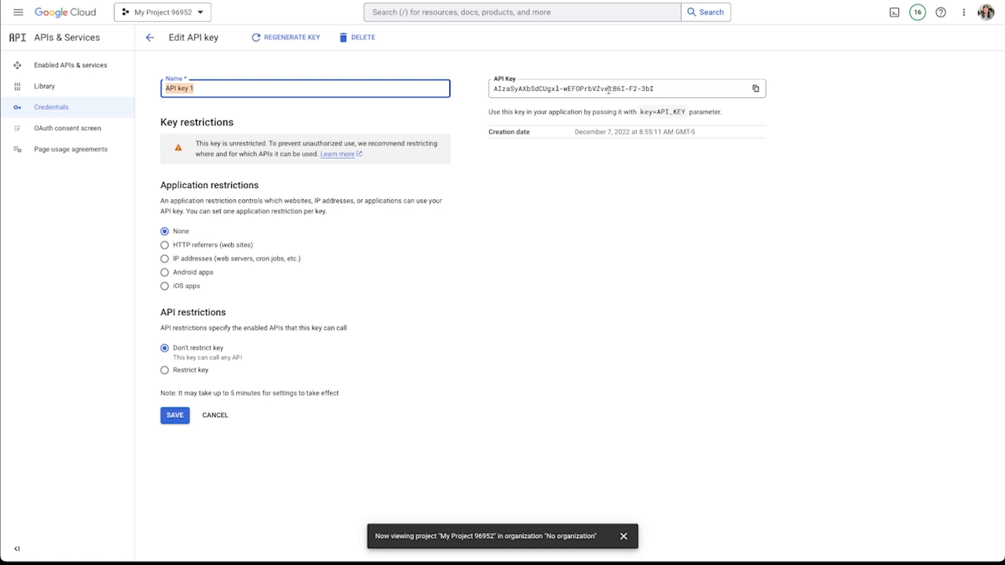
pyautogui.moveTo(615, 88)
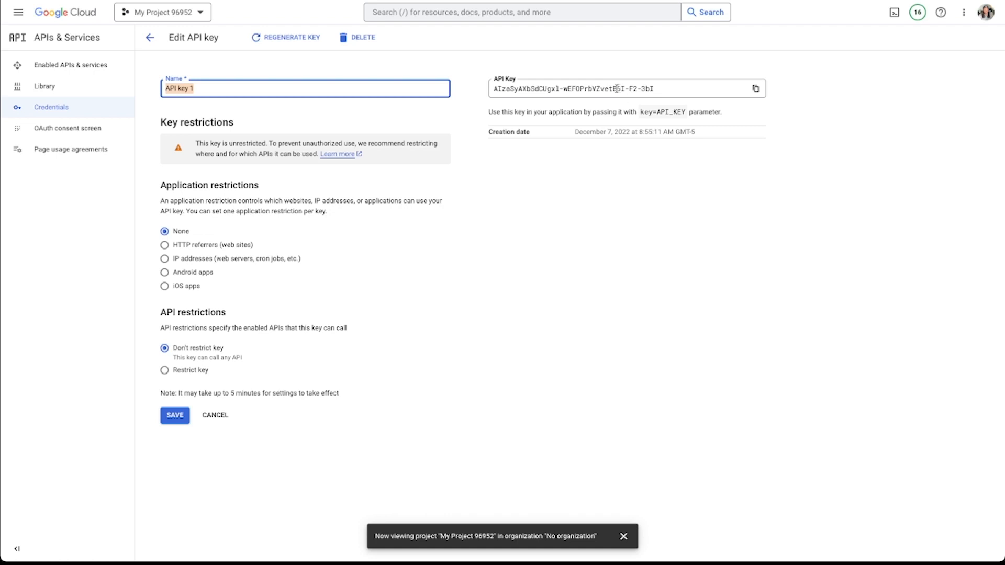
pyautogui.moveTo(285, 37)
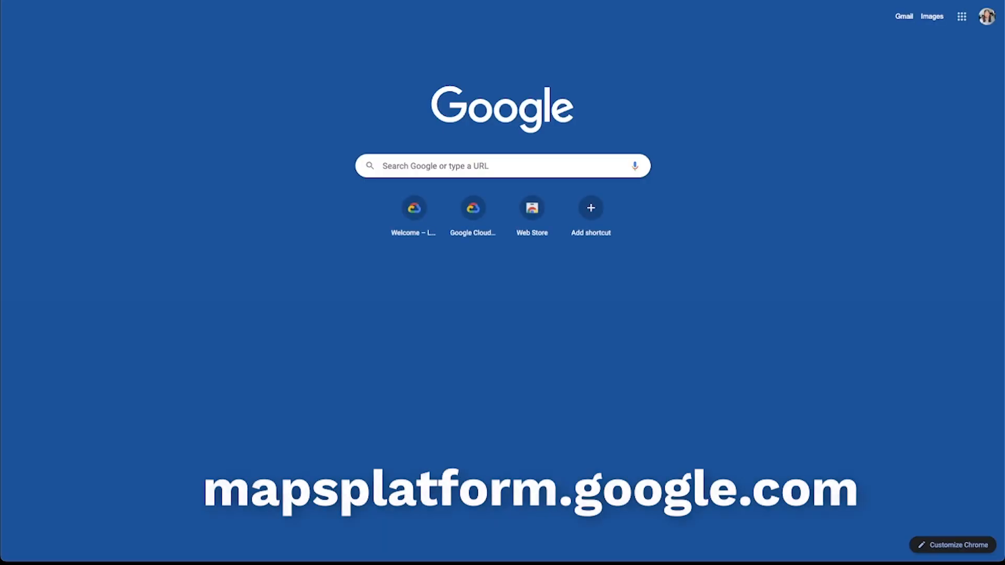
# Load mapsplatform.google.com and scroll to 'Stay on budget', highlighting the $200 monthly no-charge usage
pyautogui.write('maps')
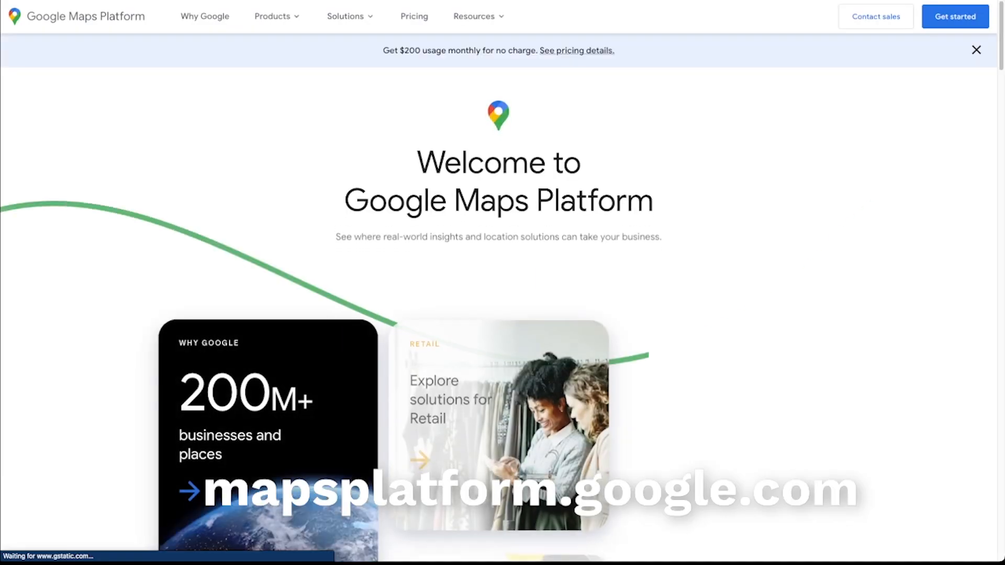
pyautogui.click(344, 15)
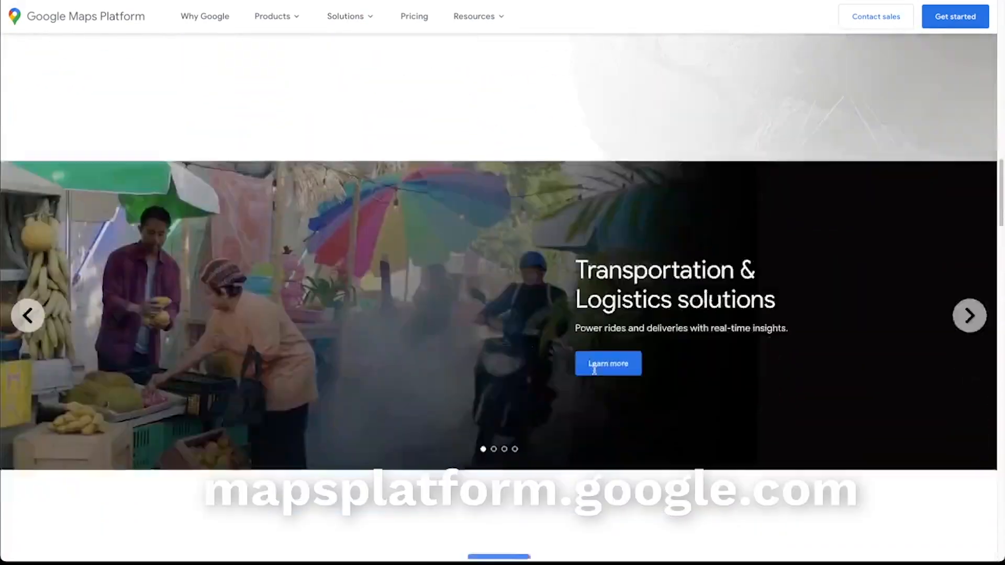
pyautogui.scroll(-3)
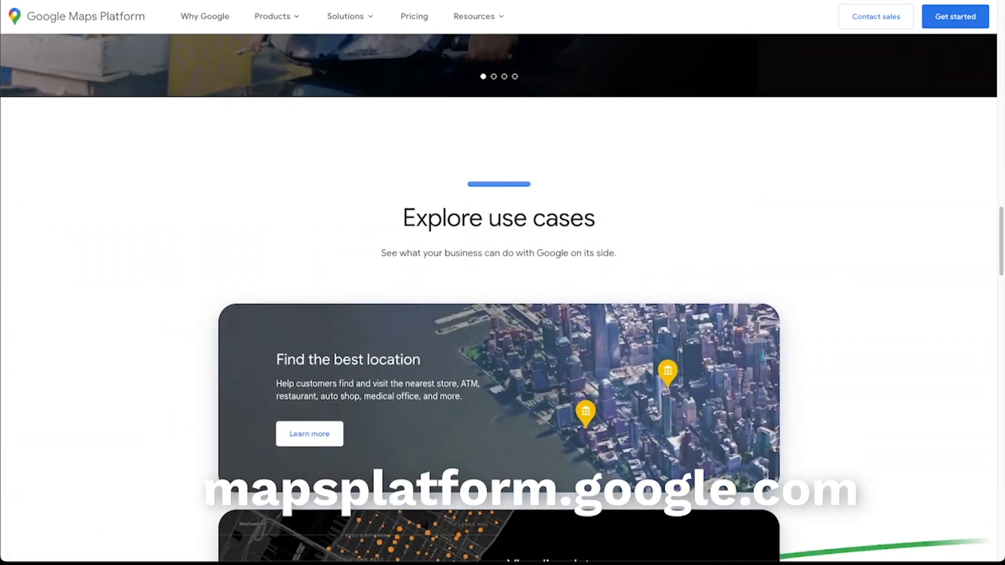
pyautogui.scroll(-3)
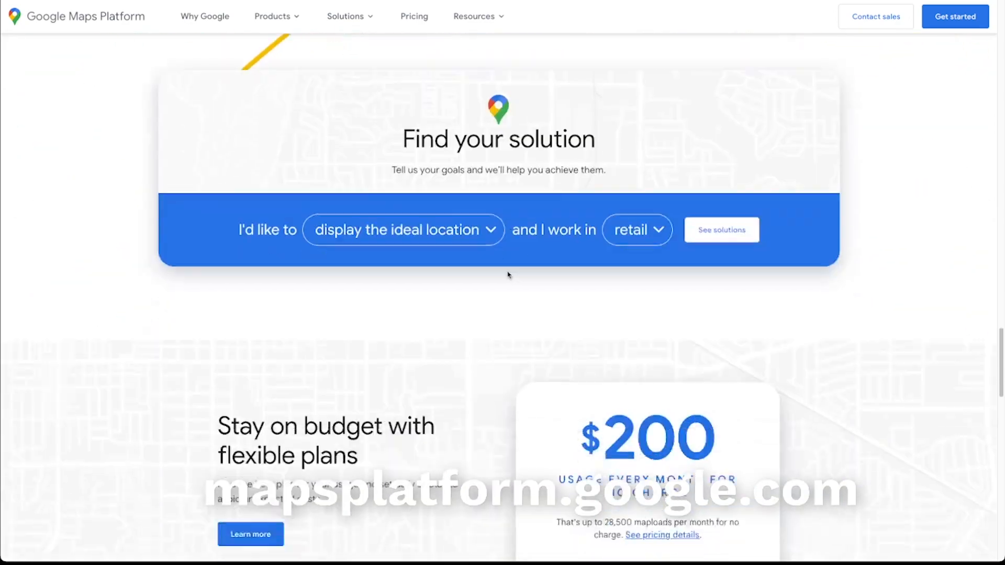
pyautogui.scroll(-3)
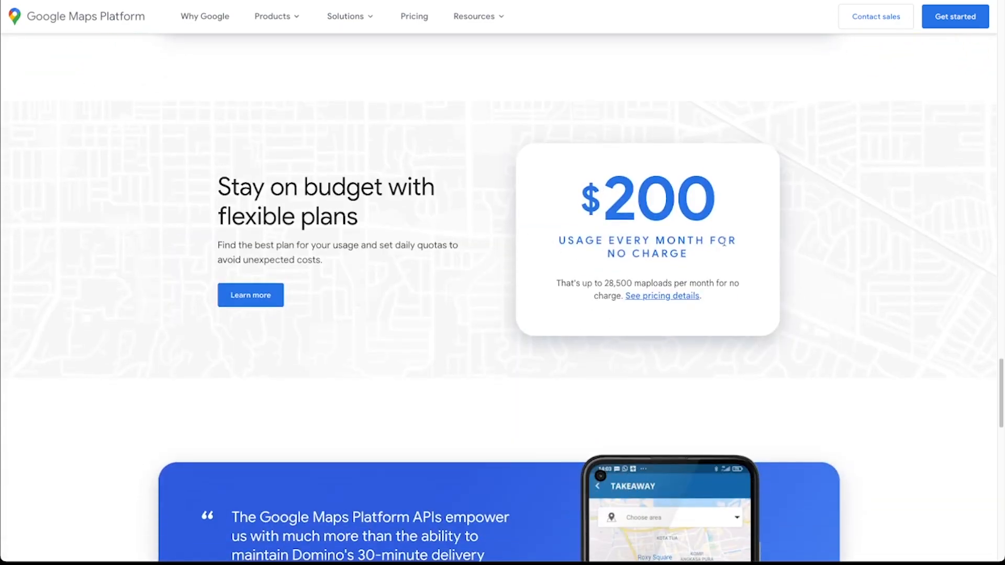
pyautogui.doubleClick(622, 196)
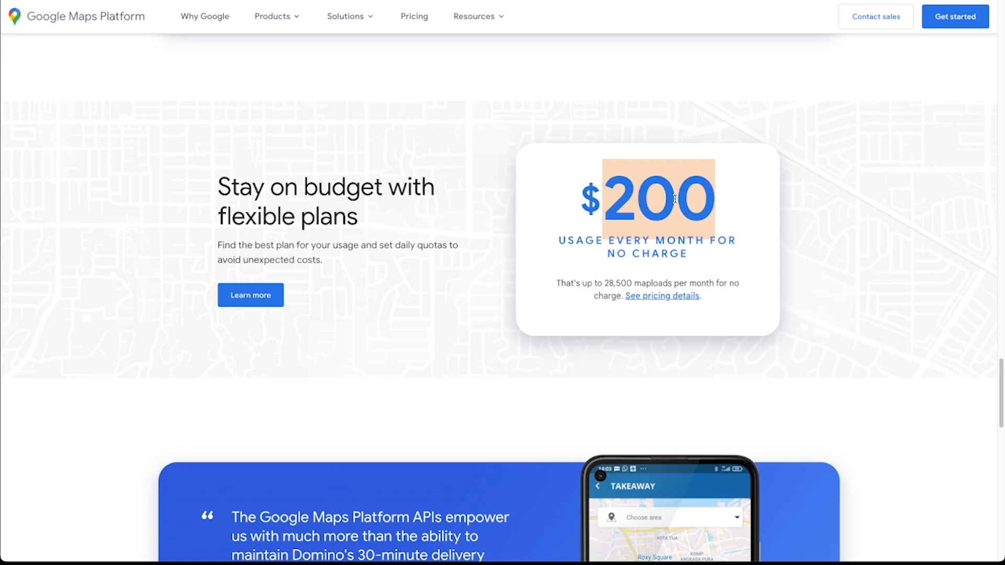
pyautogui.moveTo(709, 199)
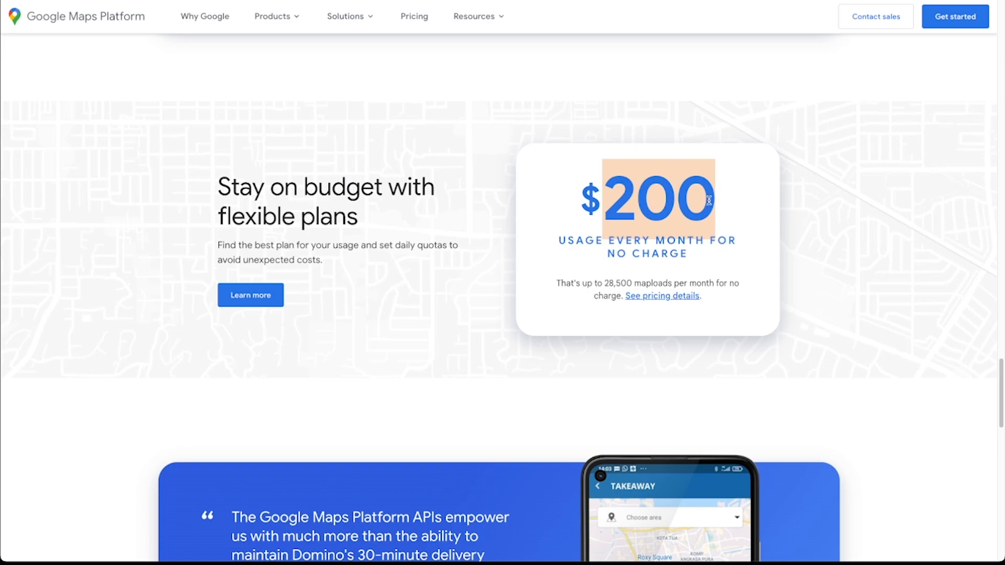
pyautogui.scroll(-3)
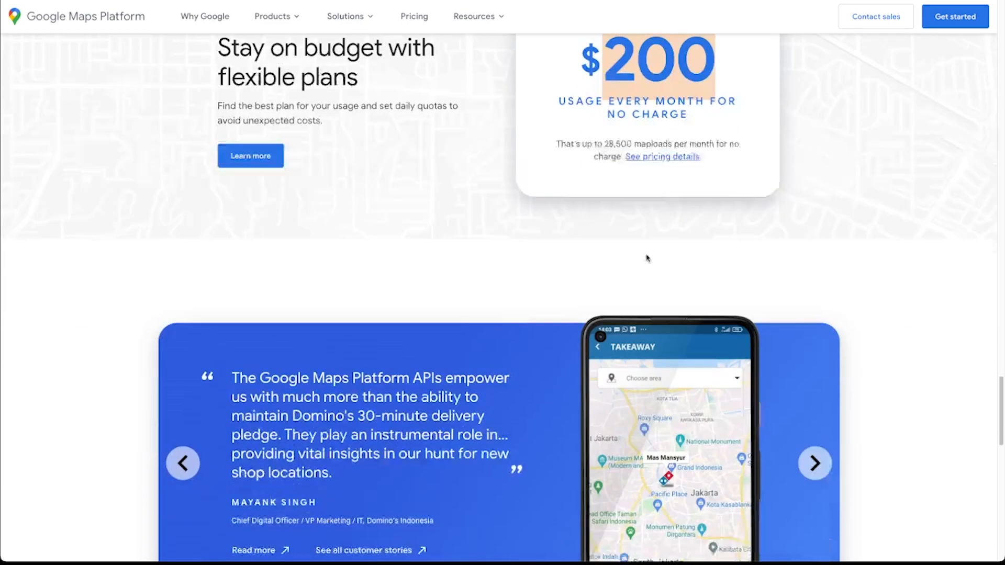
pyautogui.scroll(-3)
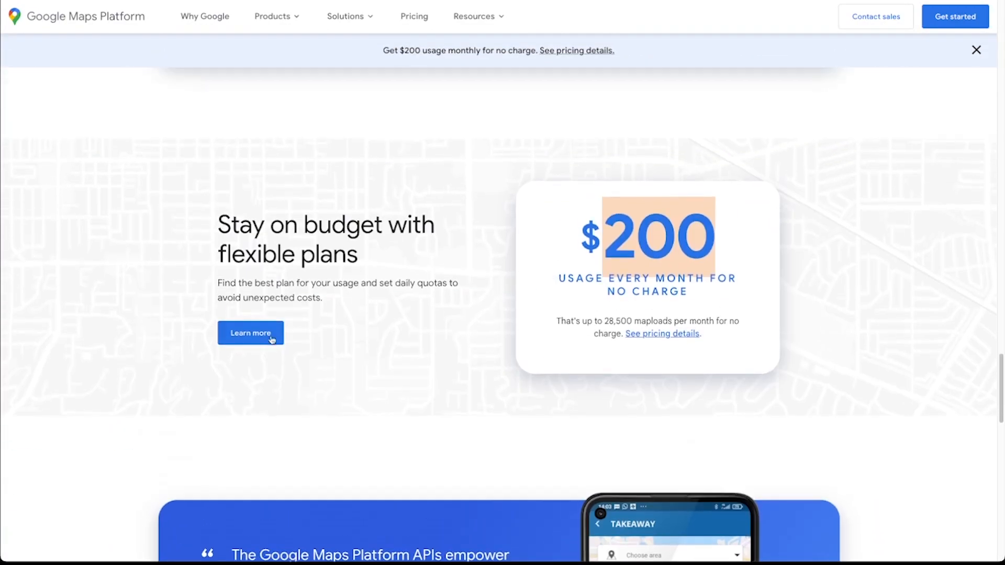
# Scroll through the Maps pricing table and return to the top of the pricing page
pyautogui.scroll(-3)
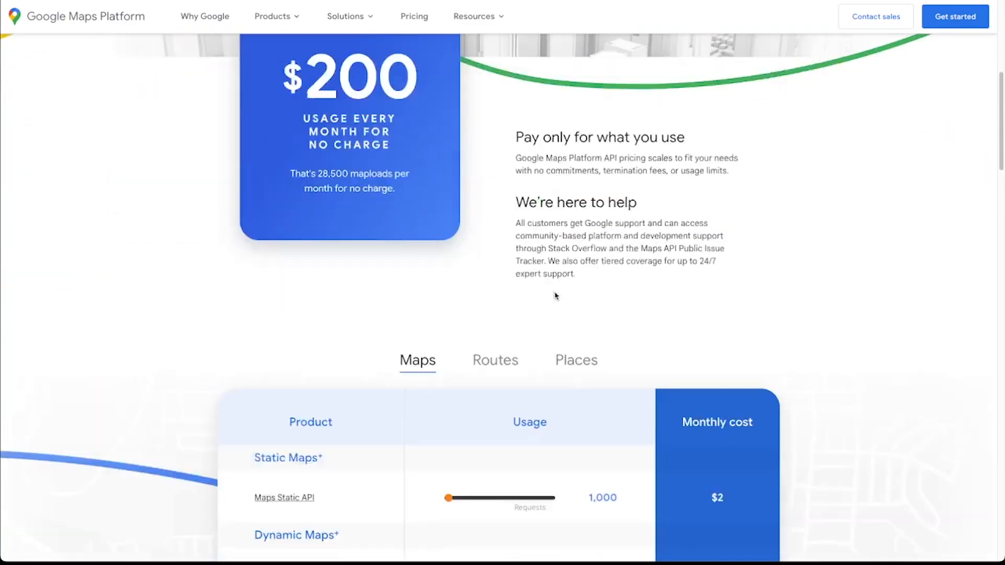
pyautogui.scroll(-3)
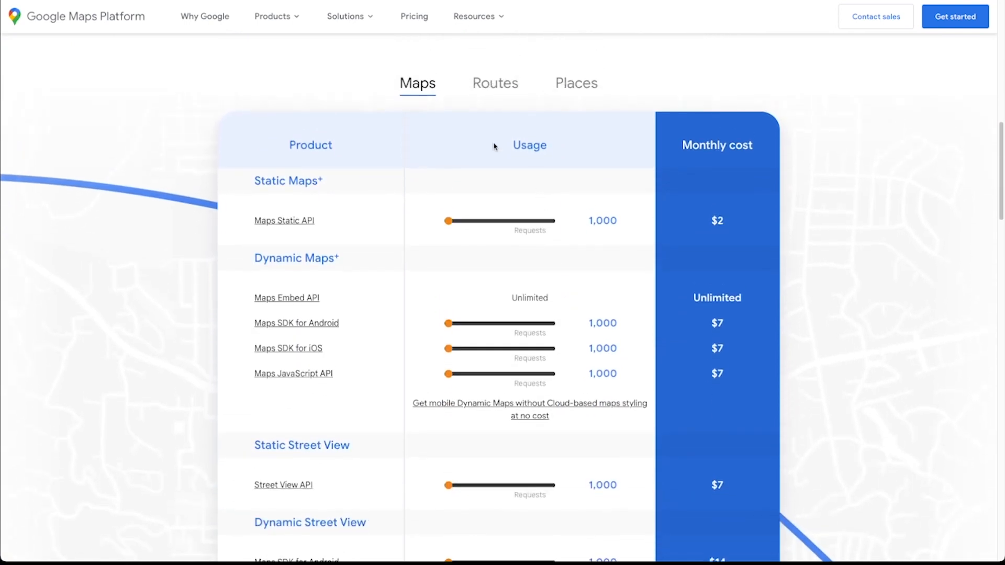
pyautogui.moveTo(495, 83)
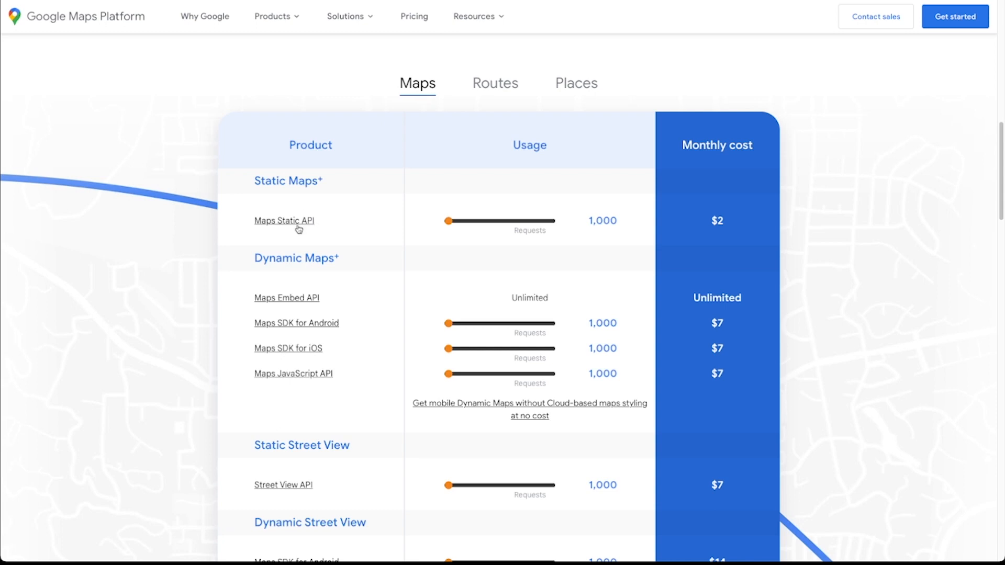
pyautogui.moveTo(455, 226)
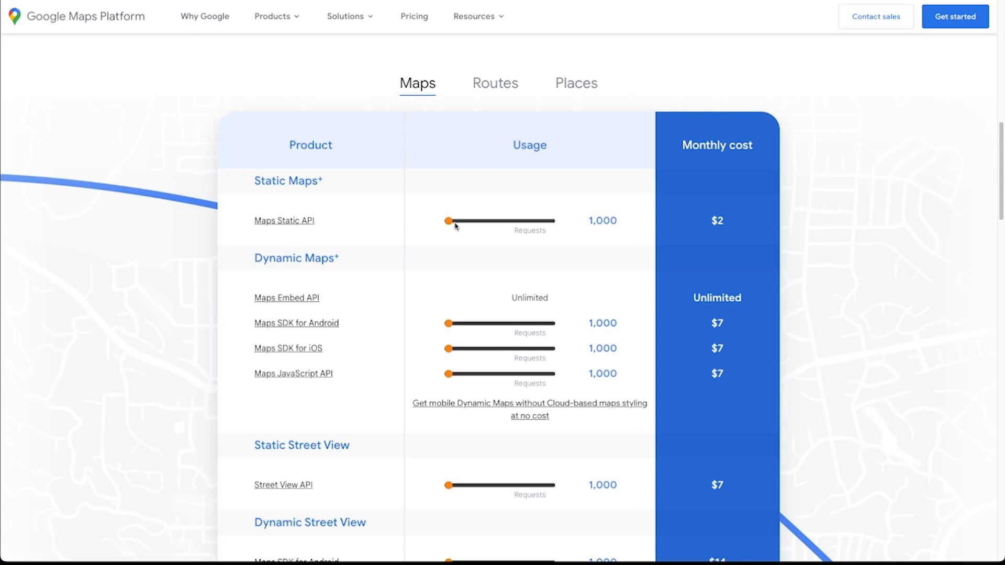
pyautogui.moveTo(466, 229)
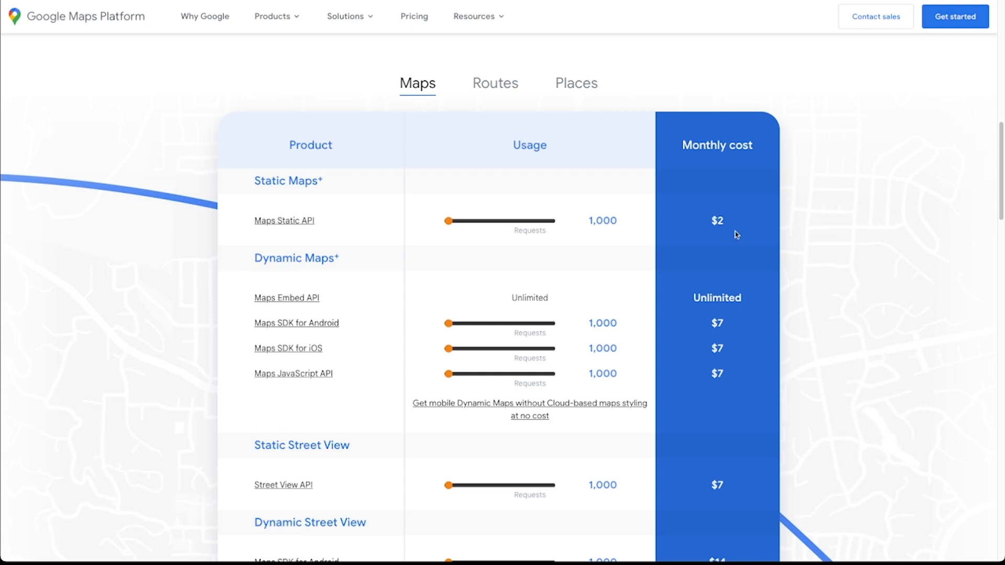
pyautogui.scroll(-3)
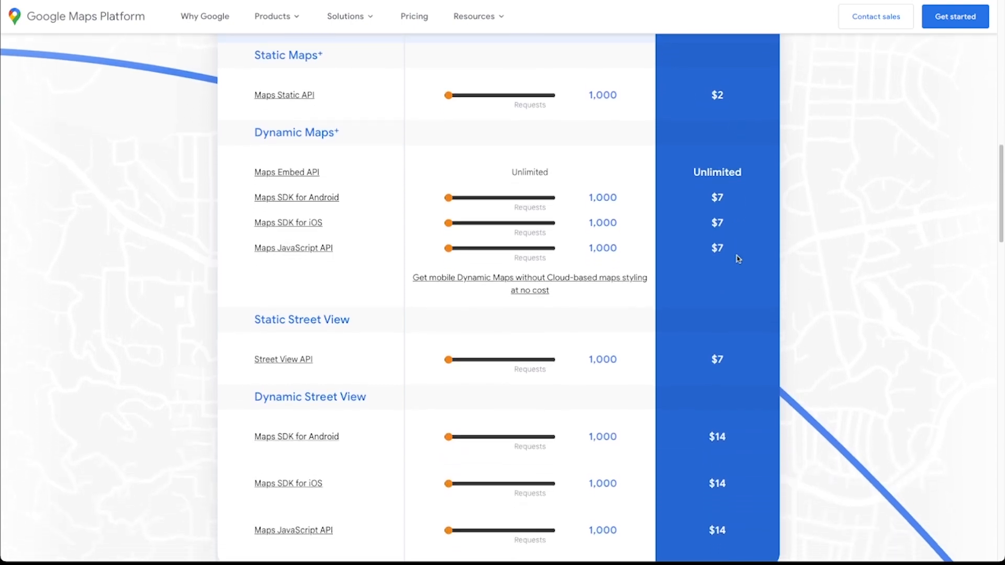
pyautogui.moveTo(743, 173)
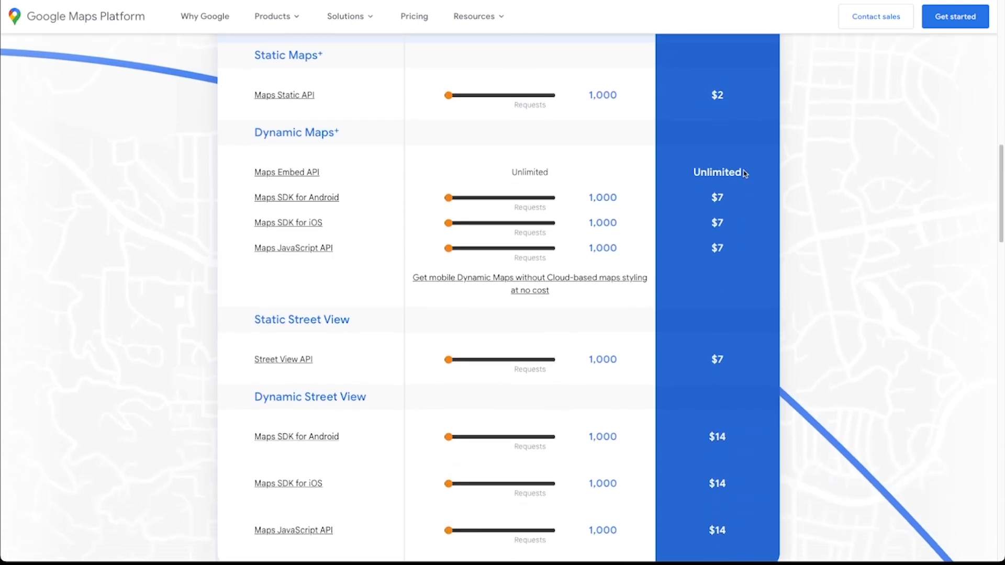
pyautogui.moveTo(658, 178)
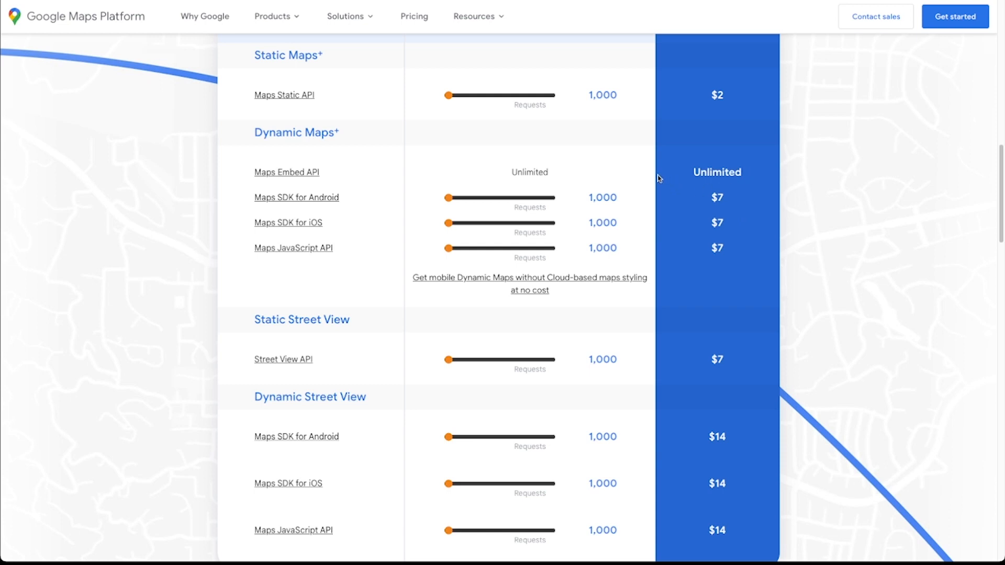
pyautogui.scroll(3)
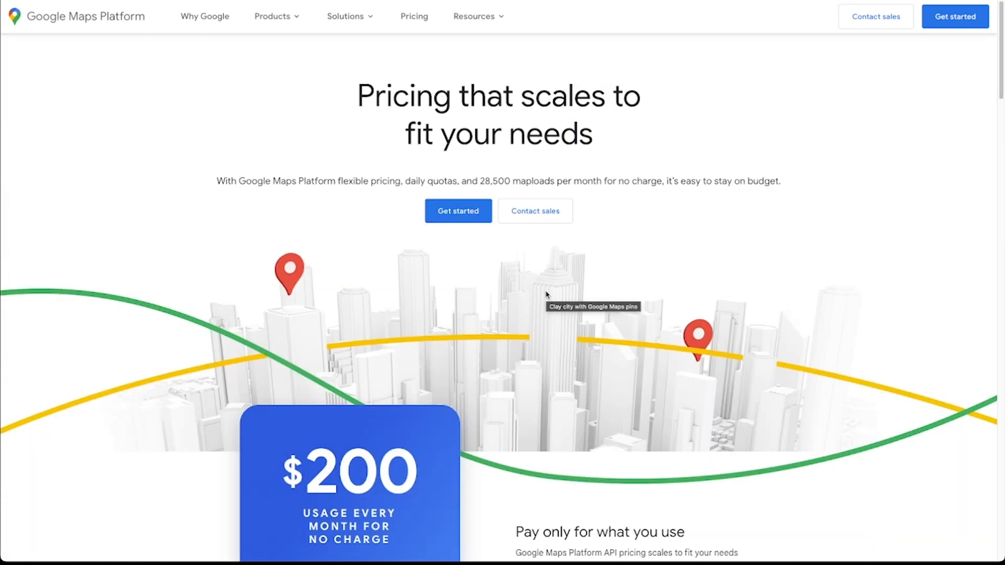